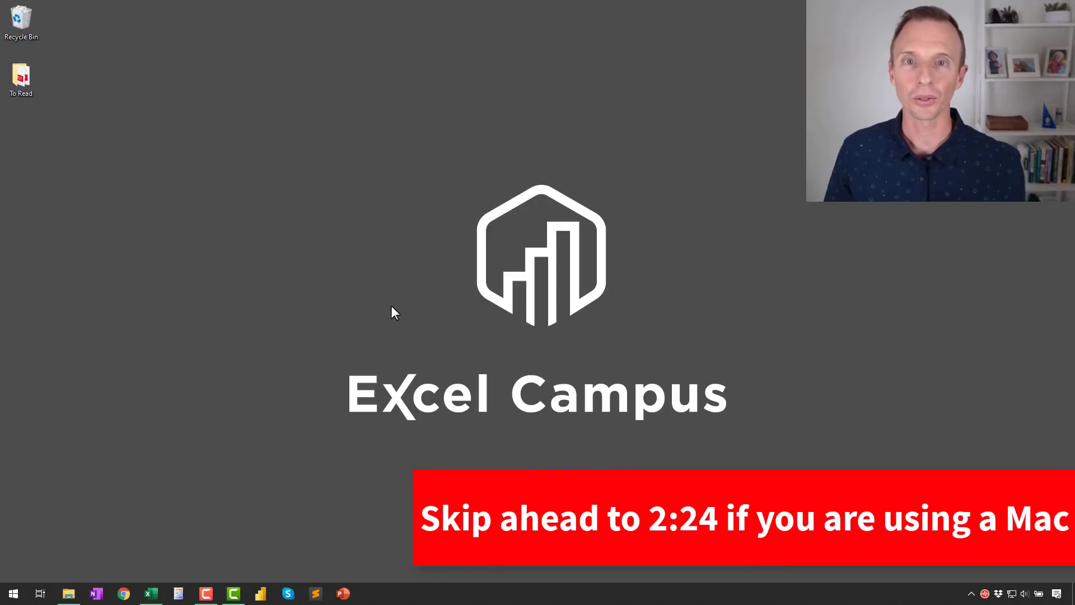
Change Windows display scaling from 100% to 150% in Display settings.
right_click(394, 312)
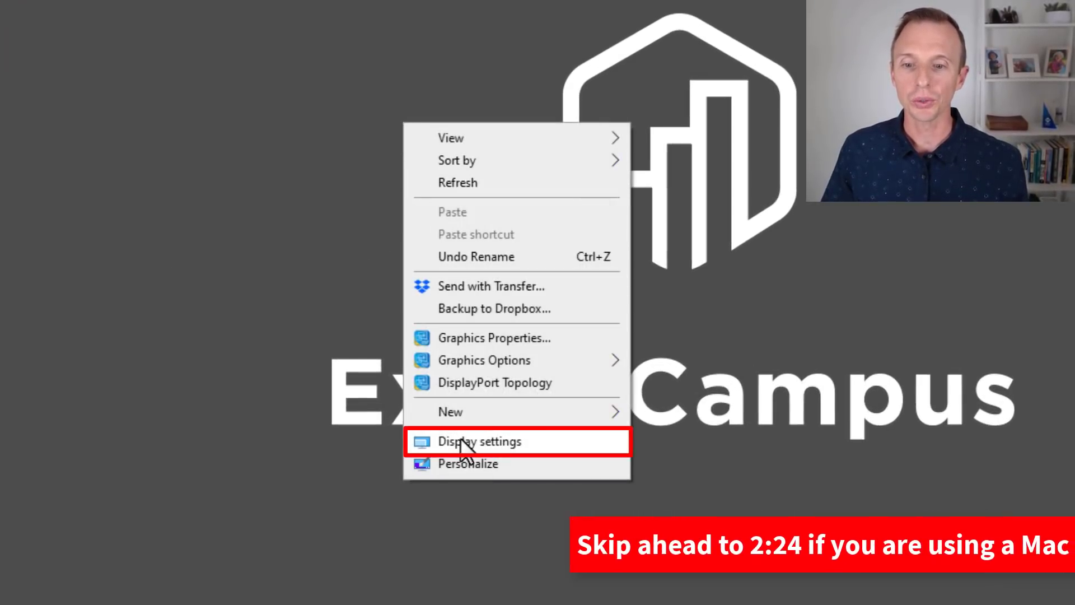
left_click(480, 440)
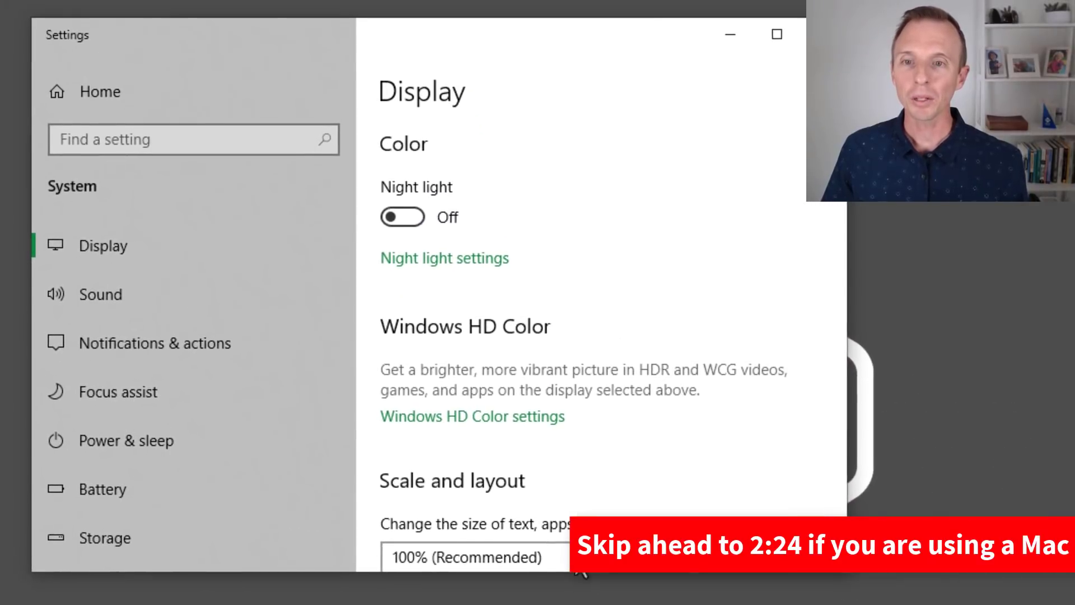
scroll("down", 3)
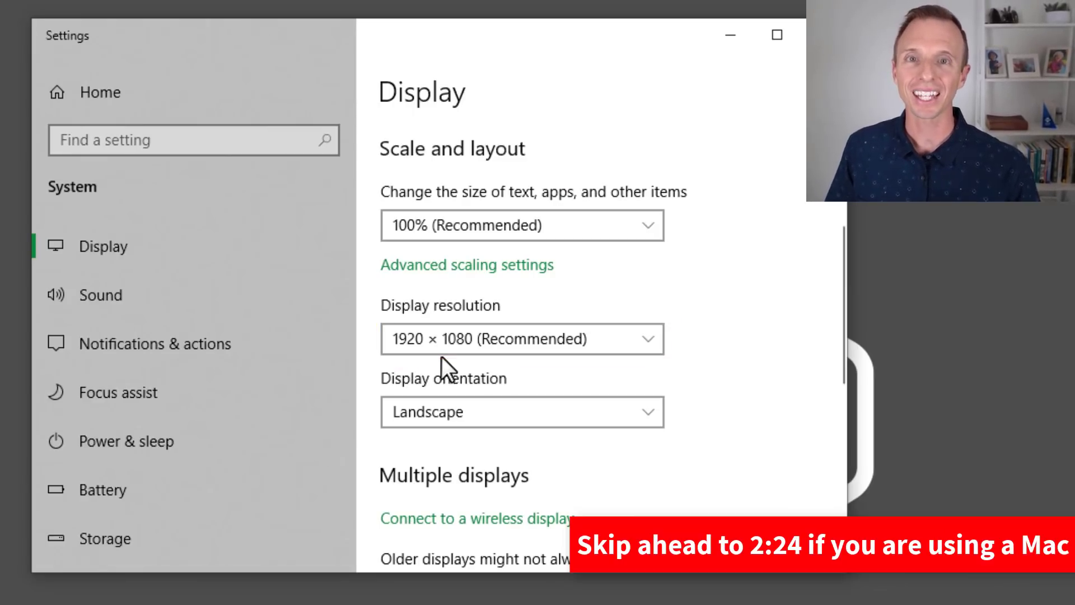
mouse_move(443, 292)
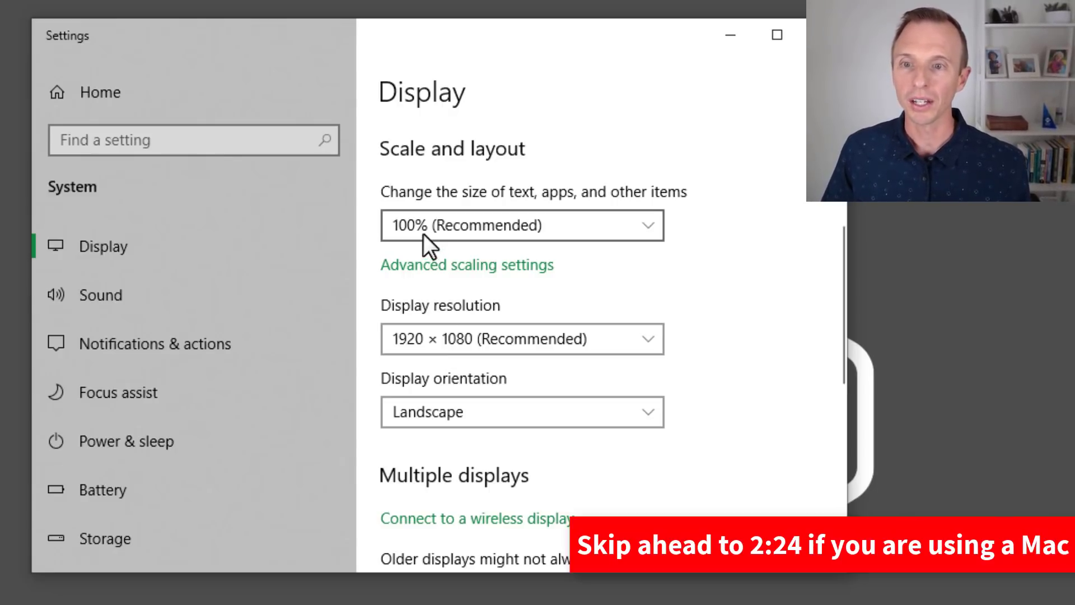
left_click(522, 225)
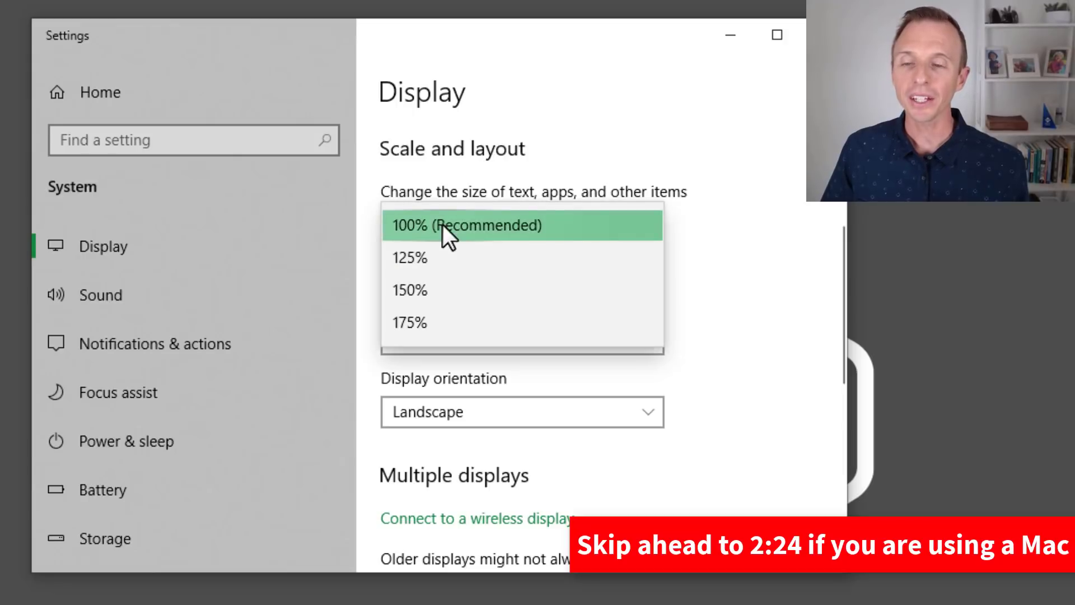
mouse_move(445, 290)
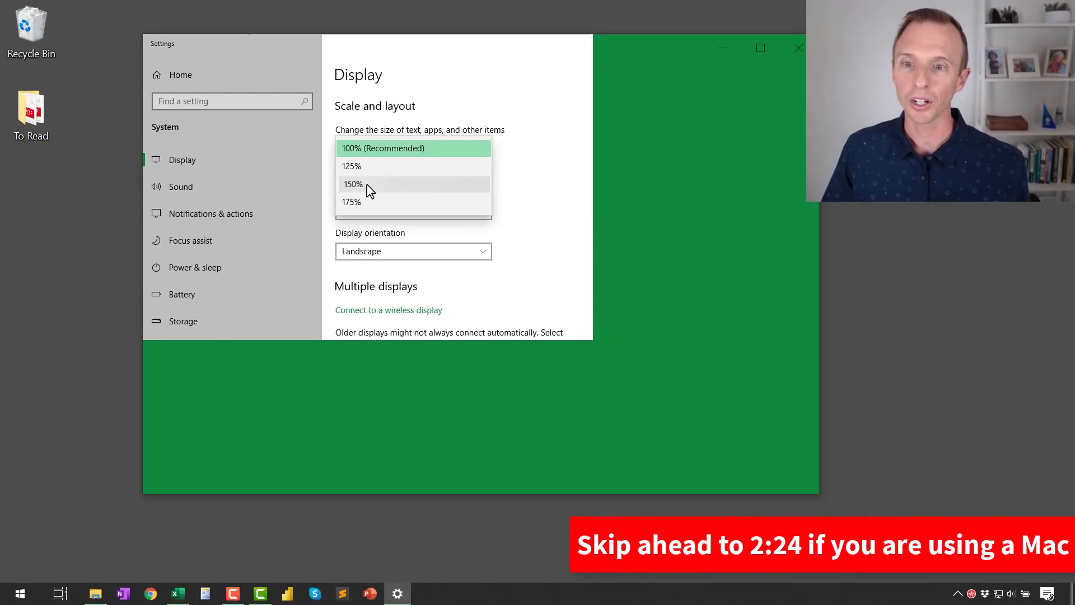
left_click(353, 184)
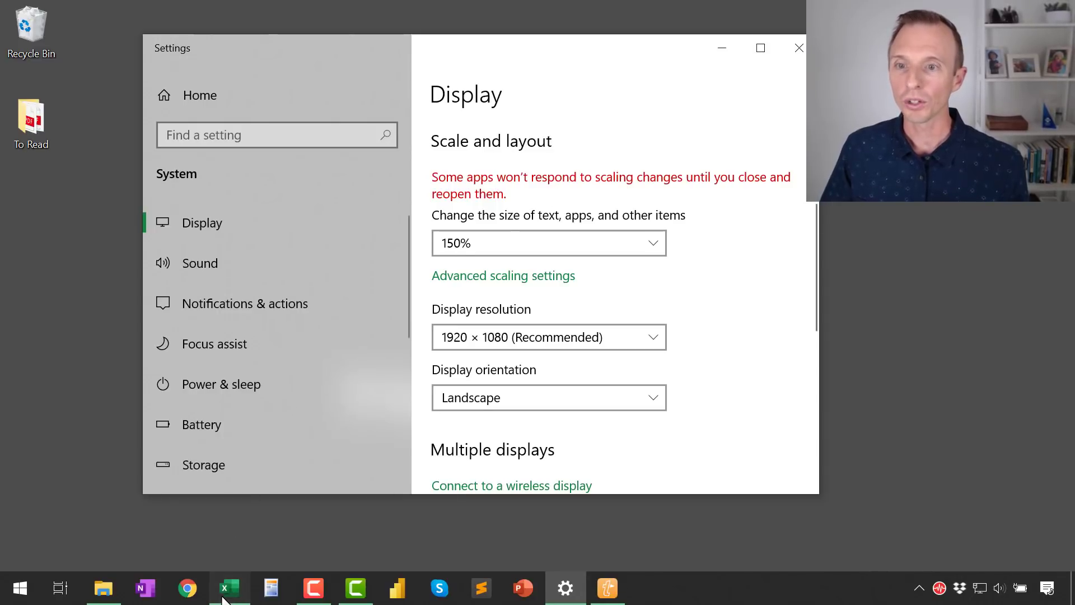
Bring Excel forward and show the Screen Resolutions sheet of device sizes and scaling.
left_click(229, 588)
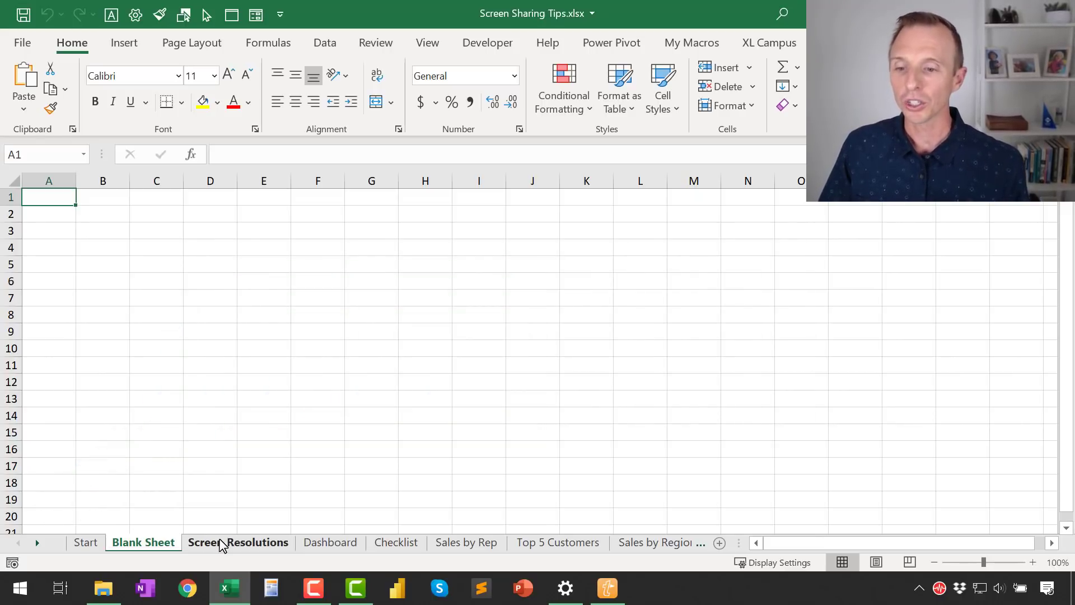
left_click(238, 541)
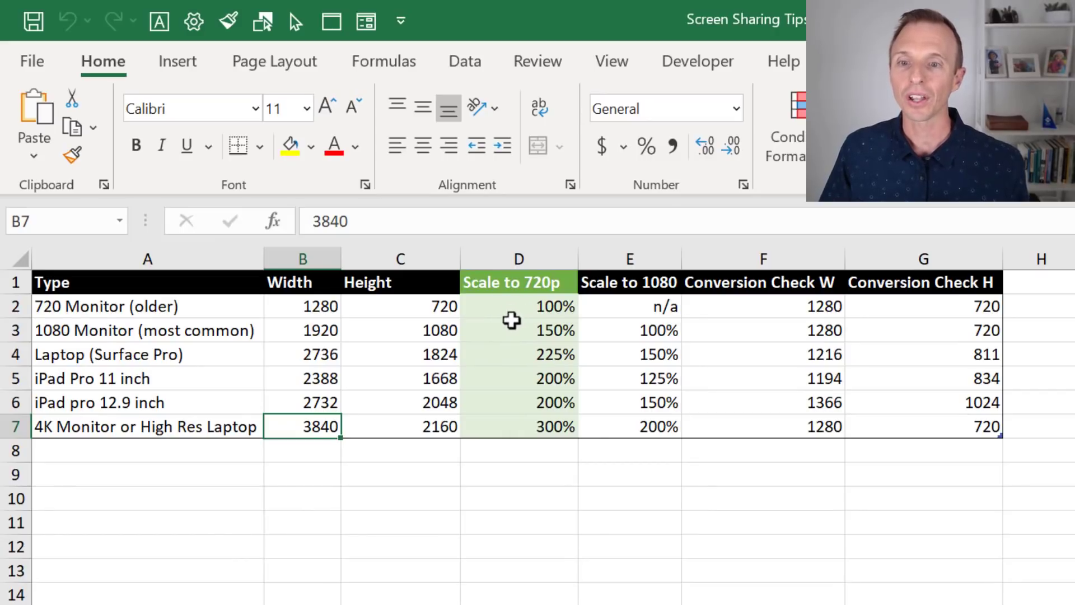
mouse_move(511, 332)
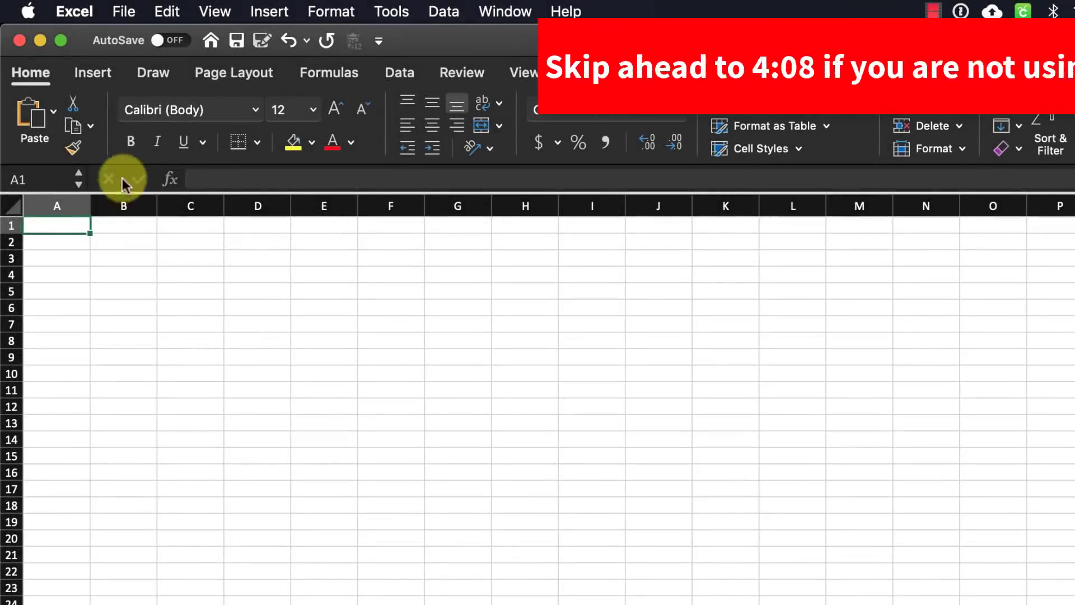
Set the Mac Retina display to the scaled Larger Text resolution, looking like 1024 × 640.
left_click(27, 12)
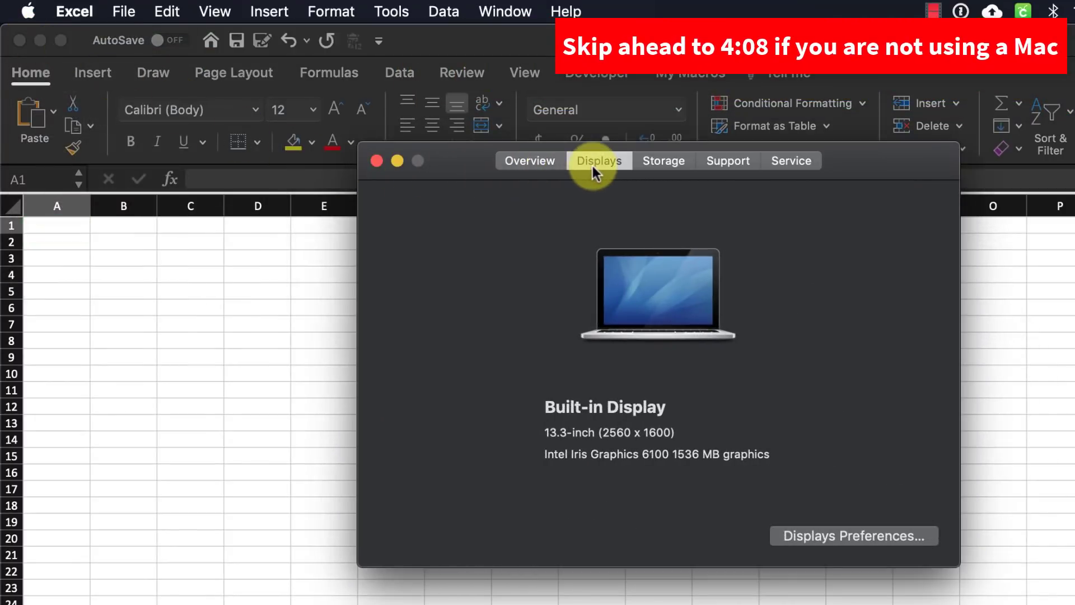
mouse_move(605, 411)
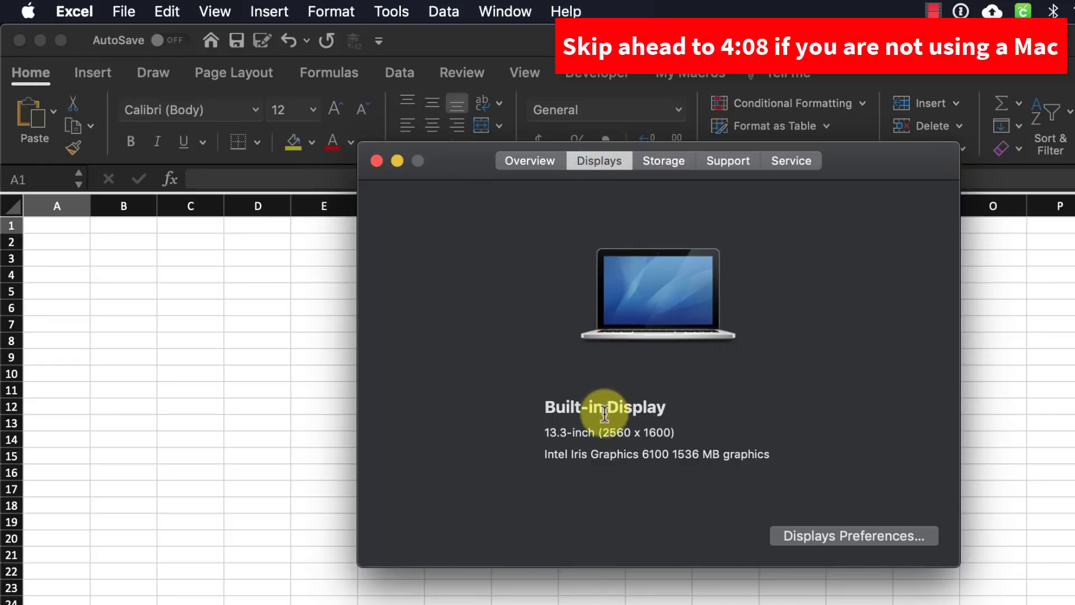
mouse_move(585, 445)
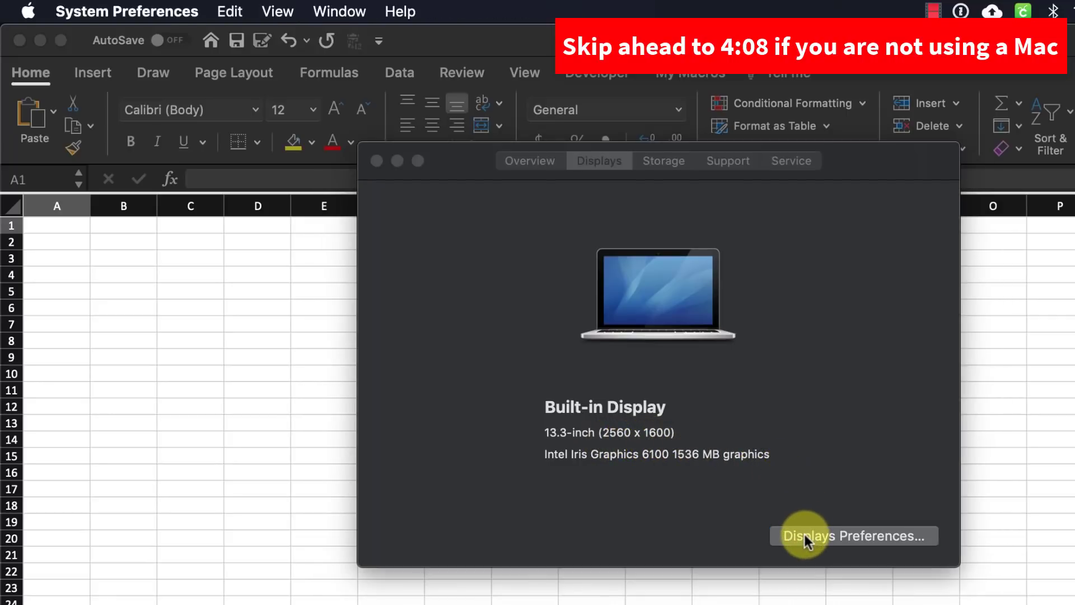
left_click(853, 535)
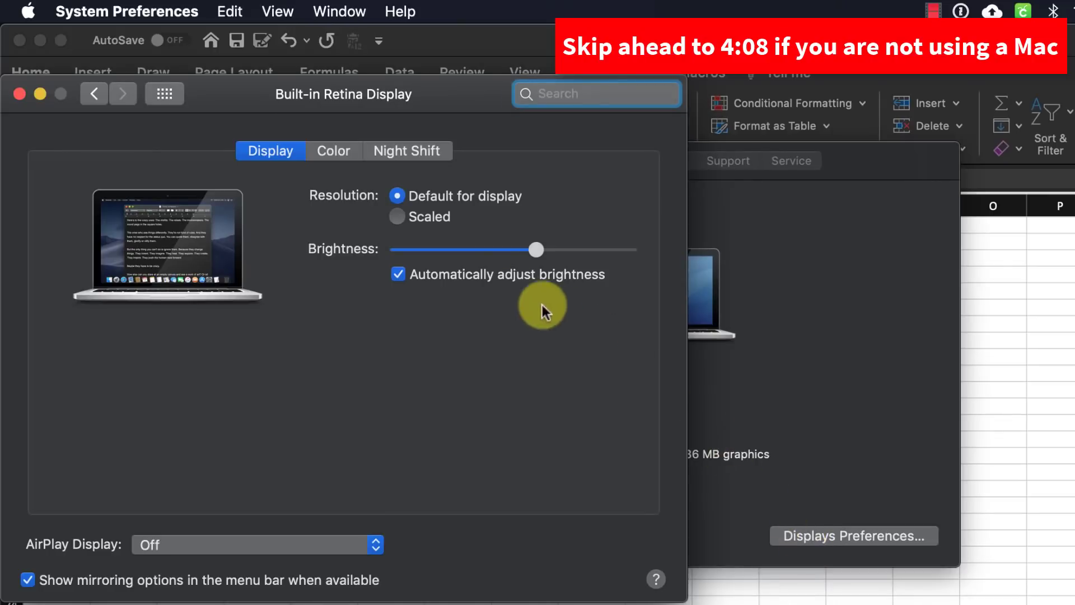
mouse_move(339, 194)
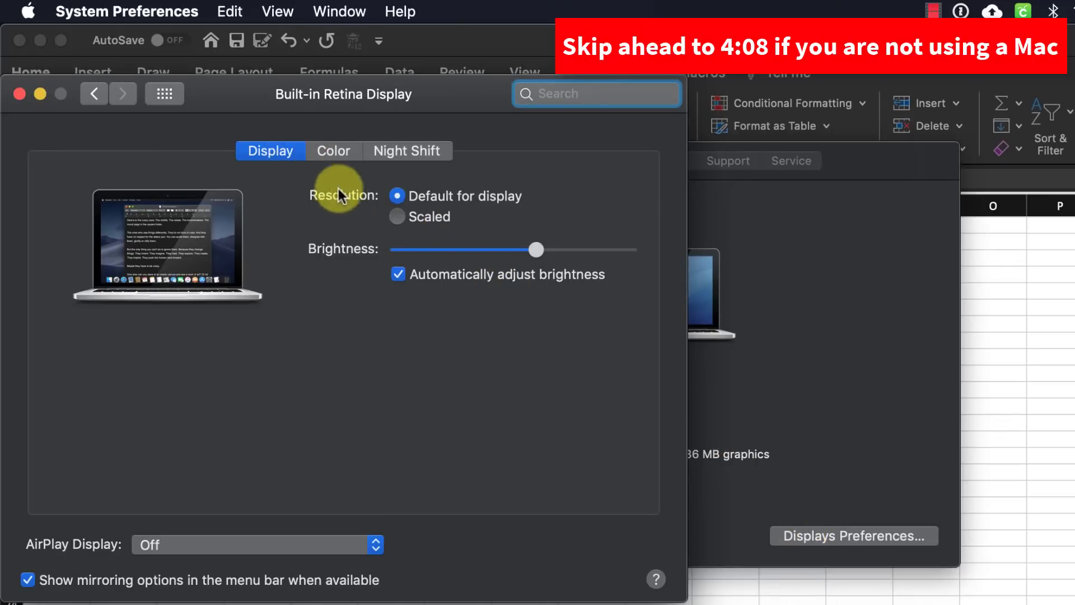
left_click(398, 217)
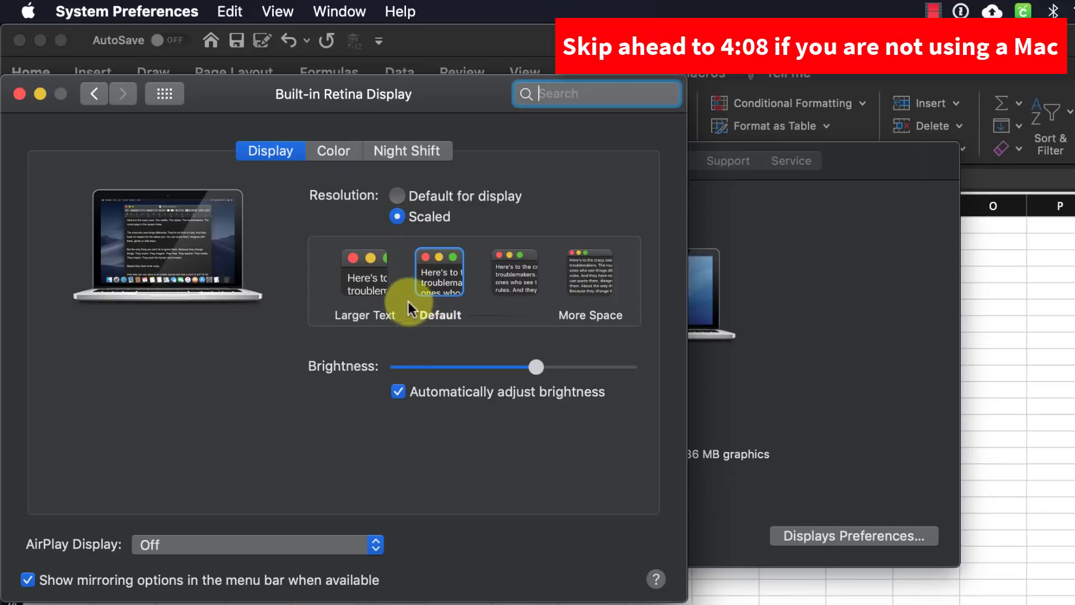
left_click(364, 271)
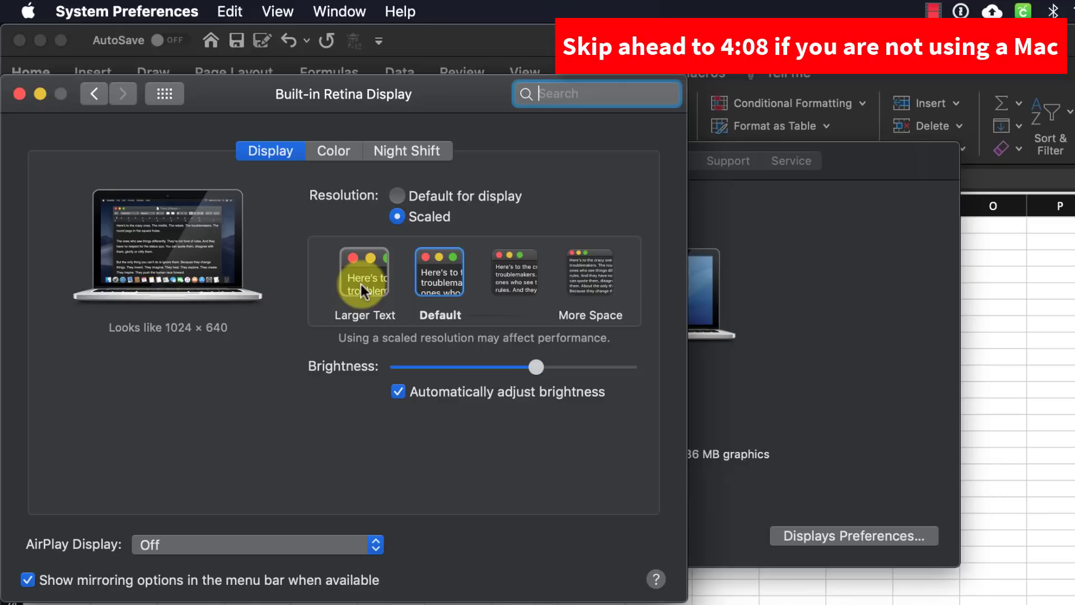
left_click(363, 272)
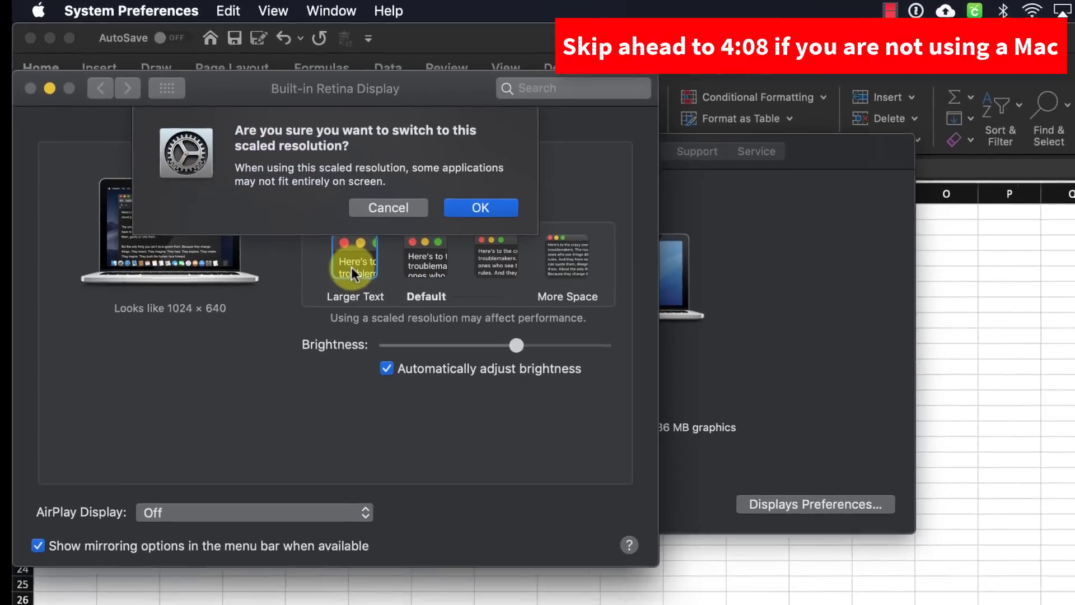
left_click(480, 208)
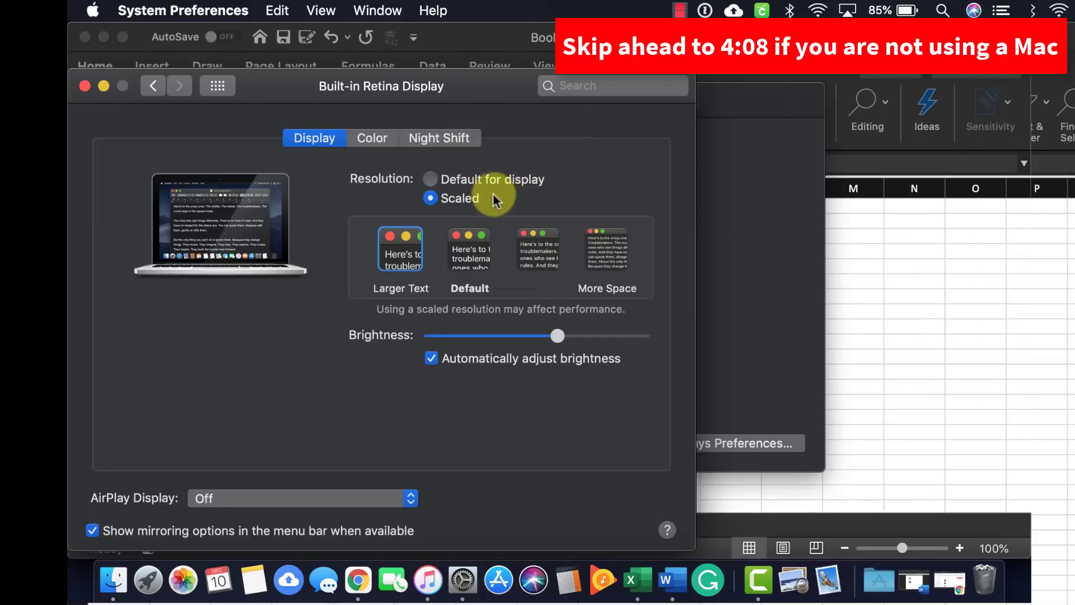
mouse_move(853, 257)
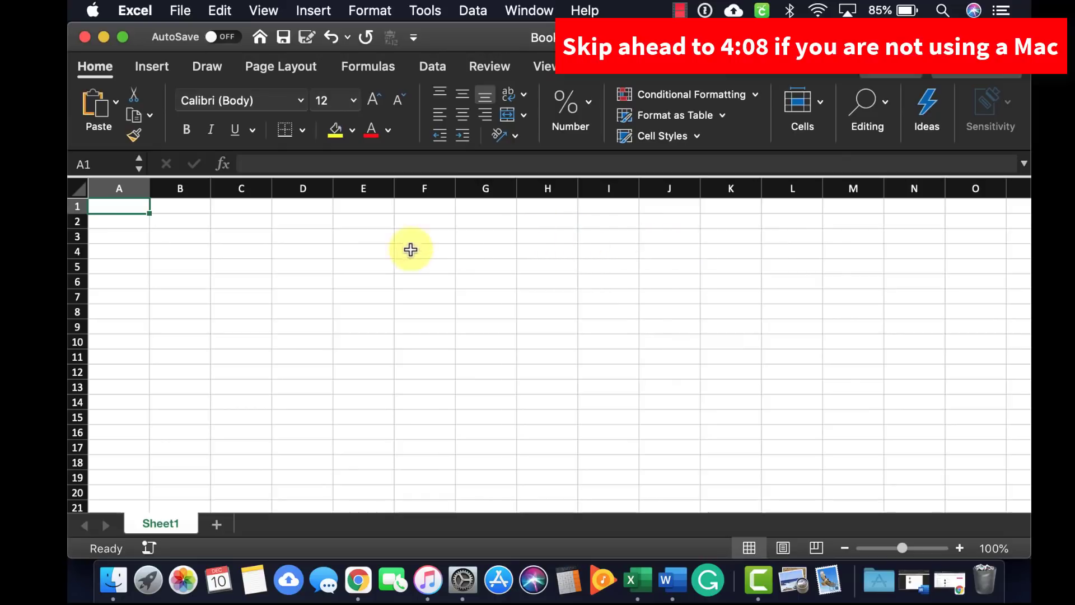
mouse_move(134, 354)
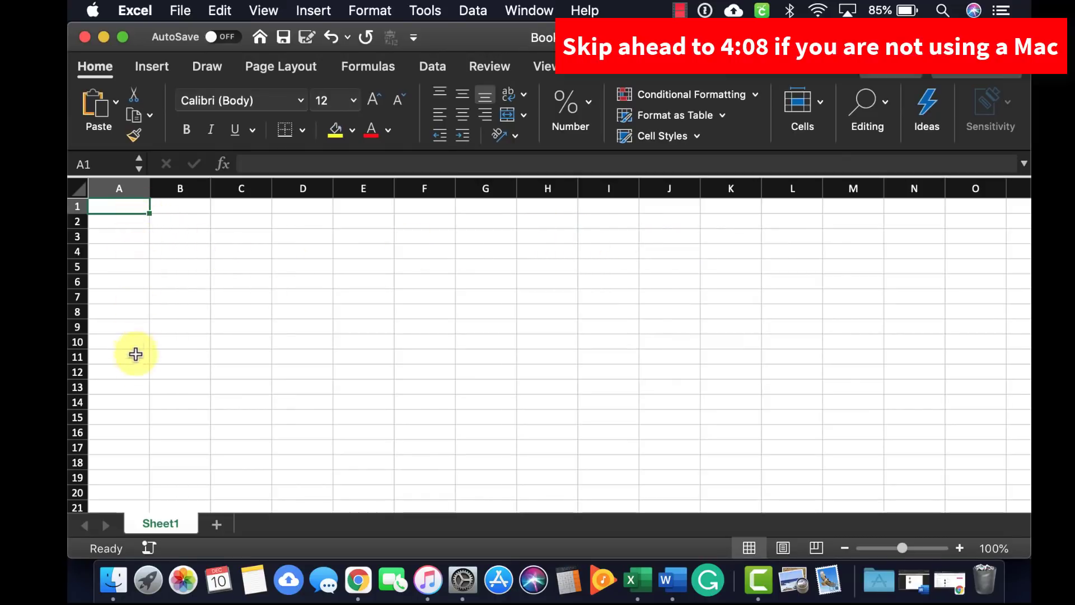
mouse_move(143, 486)
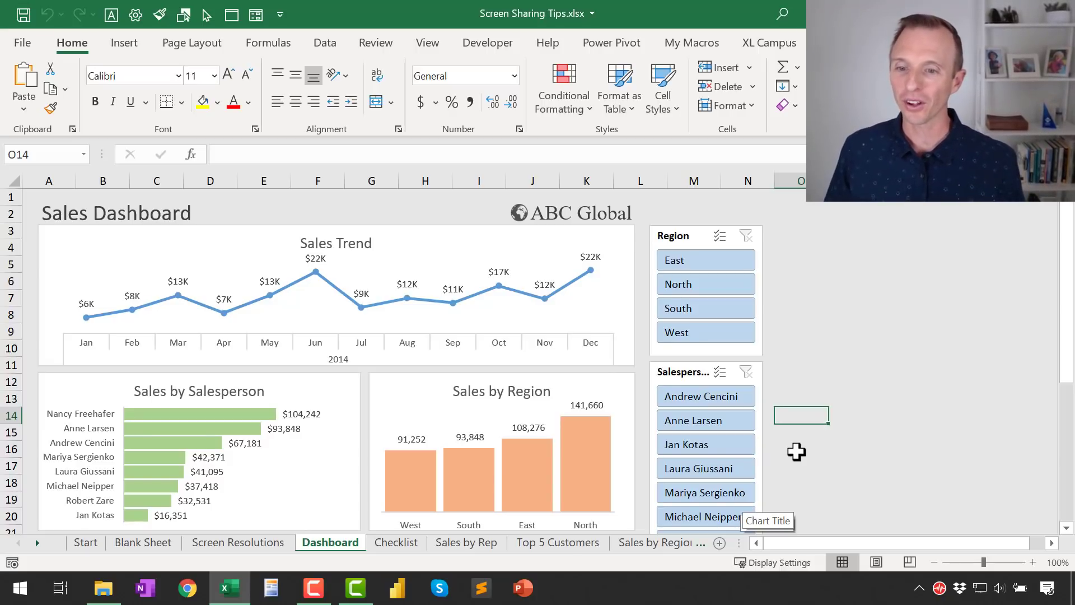
mouse_move(281, 384)
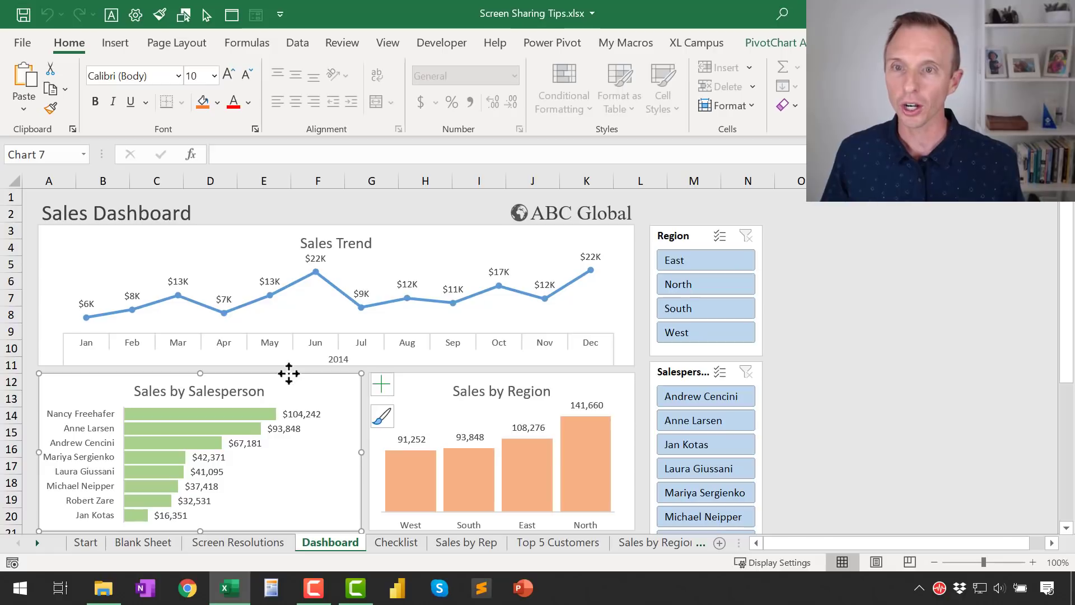
Select the Sales by Salesperson chart and zoom to selection, reaching 179%.
left_click(387, 43)
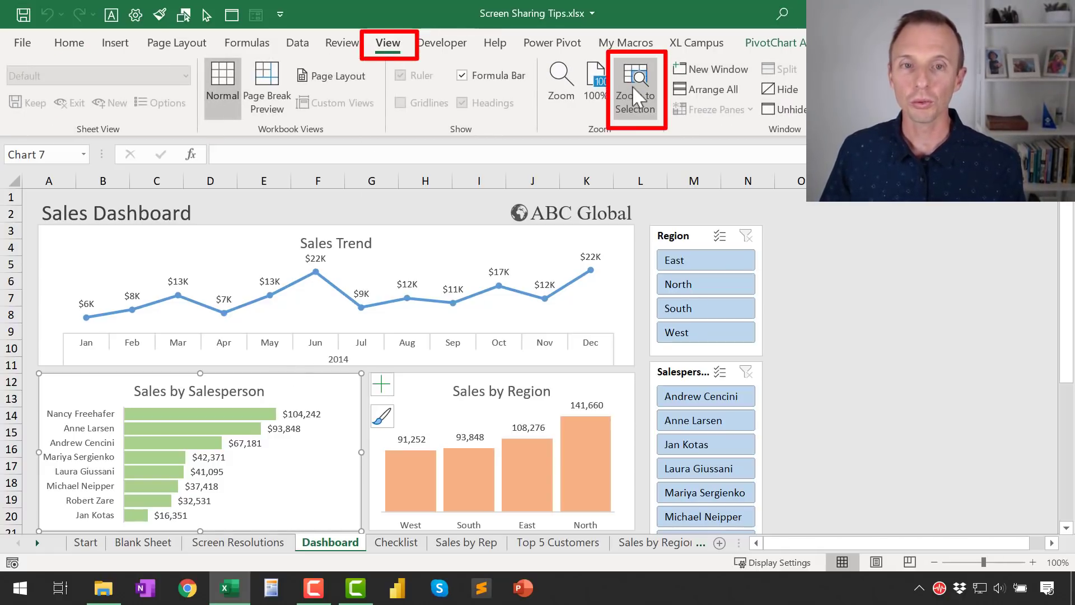
left_click(633, 88)
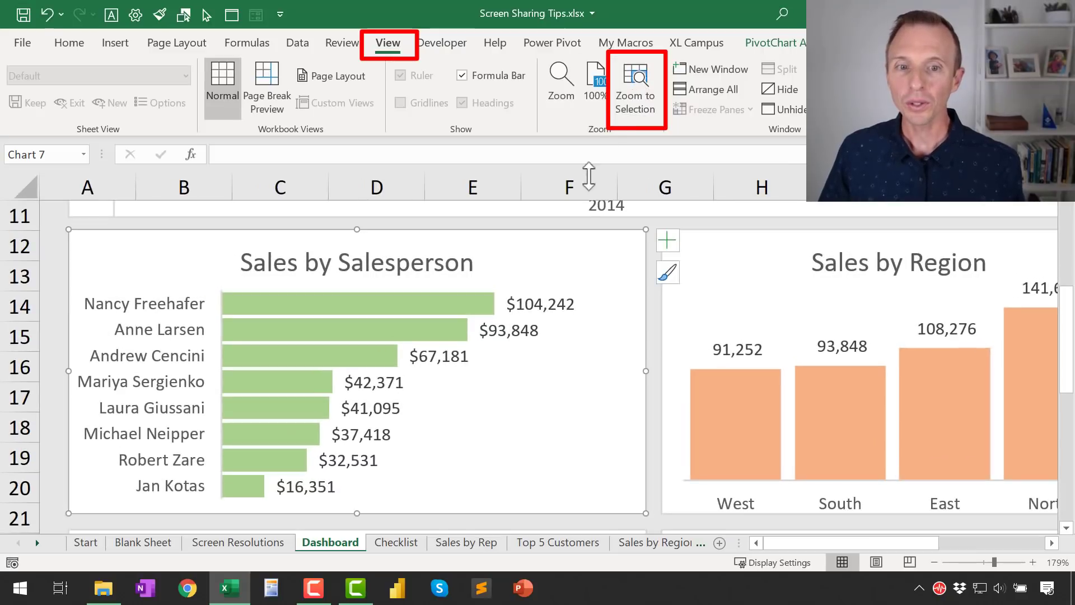
mouse_move(597, 302)
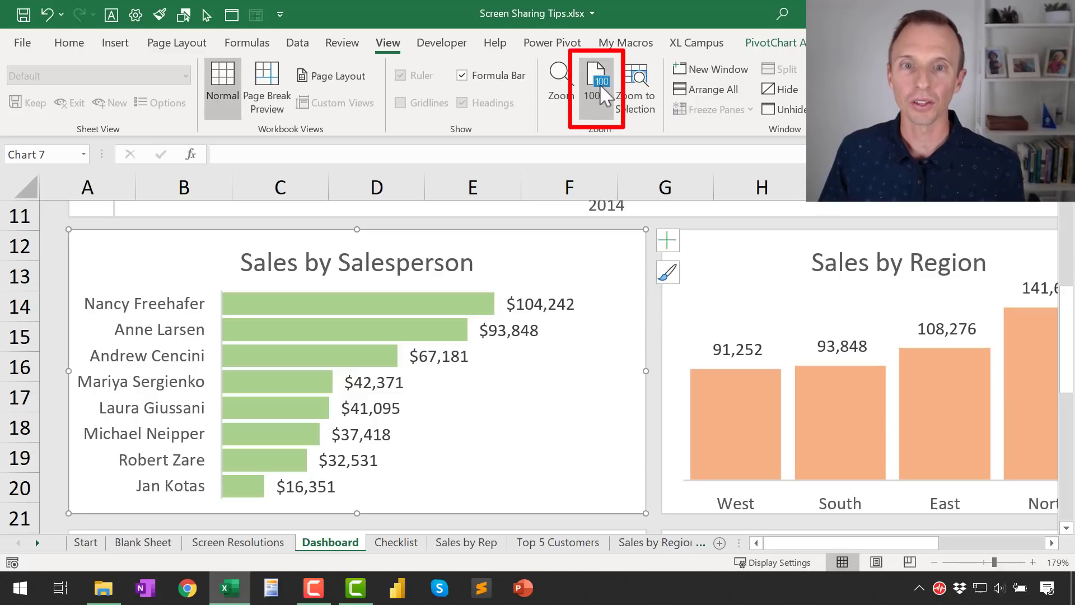
Reset the Dashboard sheet to 100% zoom, then zoom out to 70%.
left_click(596, 75)
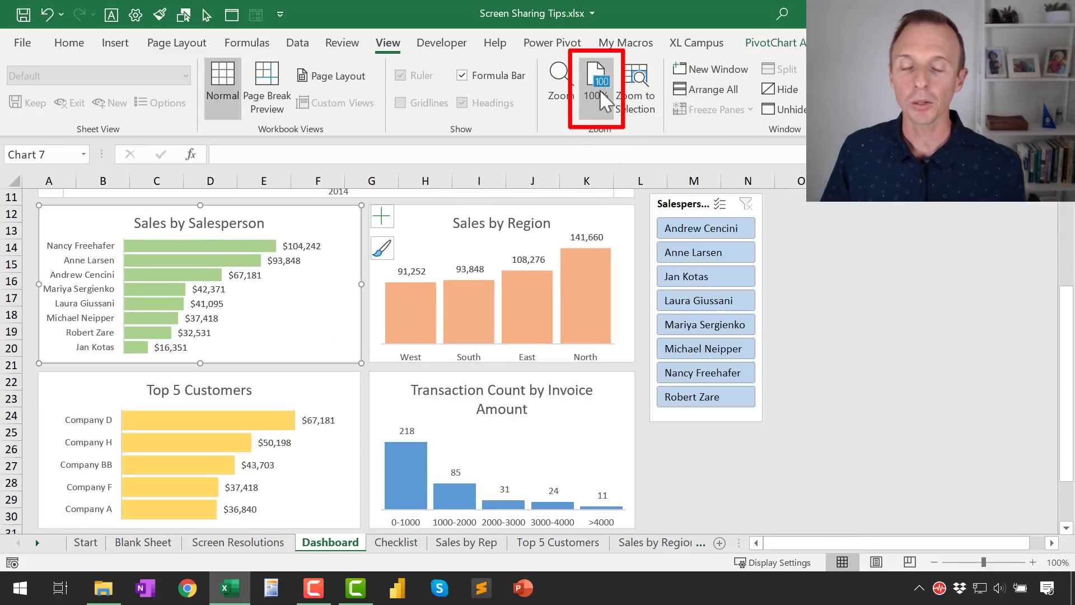
mouse_move(654, 465)
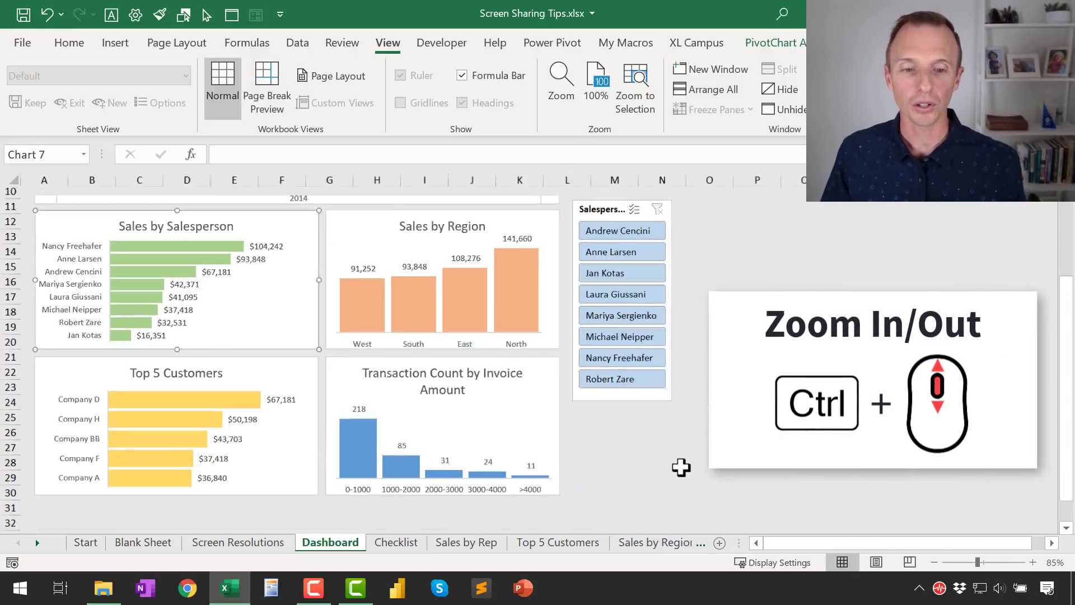
scroll("down", 3)
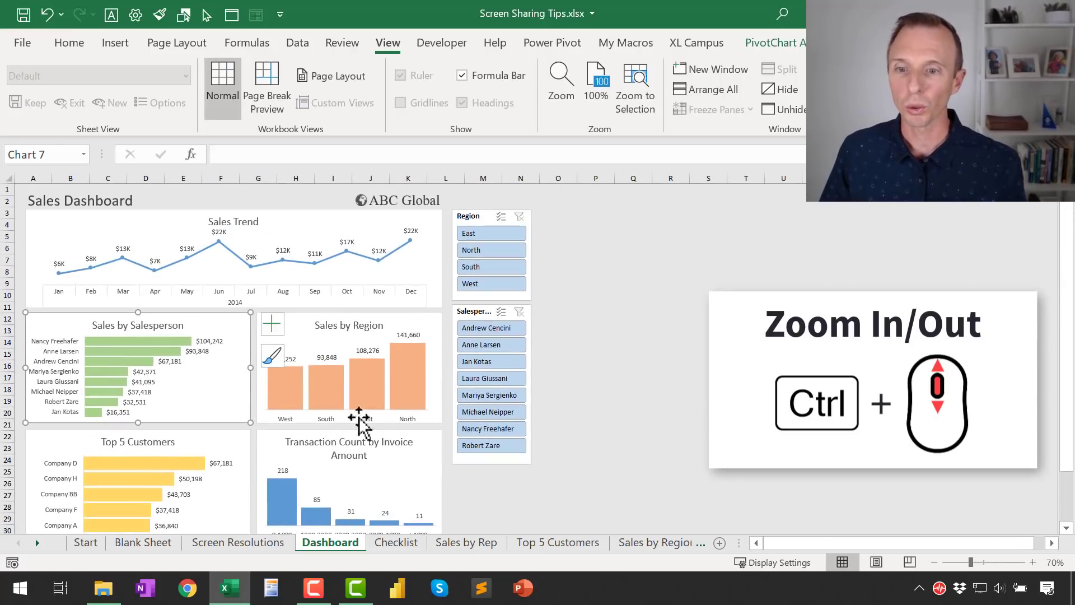
mouse_move(408, 360)
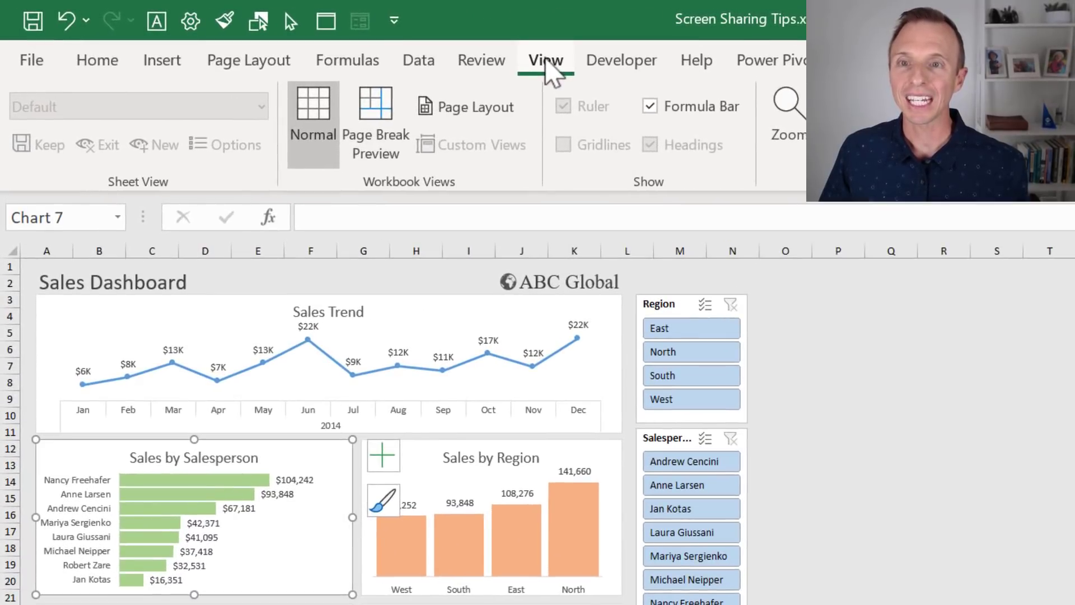
Collapse the ribbon to tab names and hide the row and column headings.
double_click(544, 60)
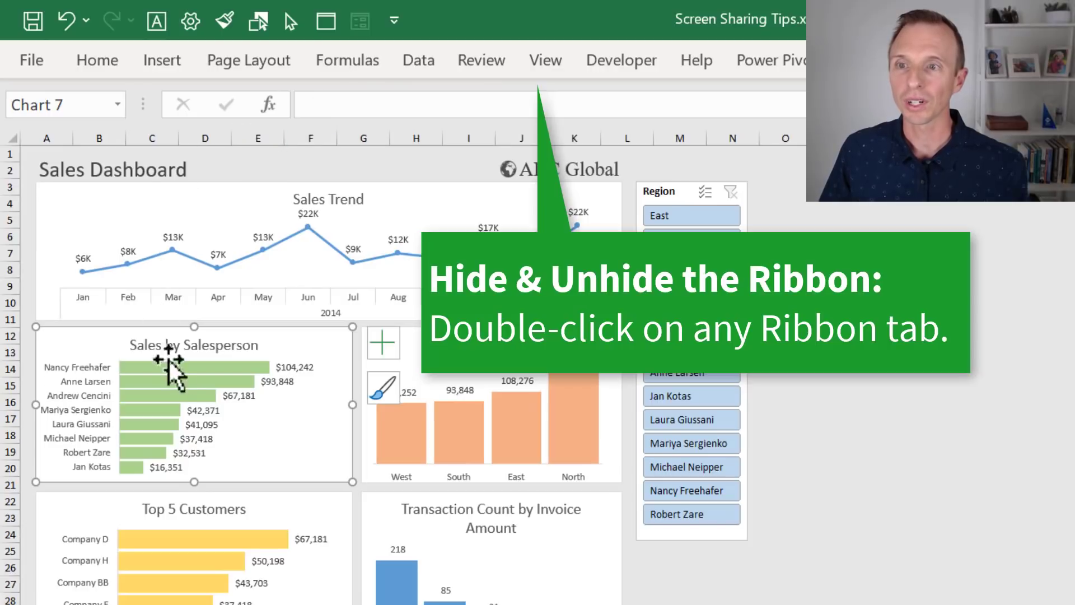
mouse_move(549, 73)
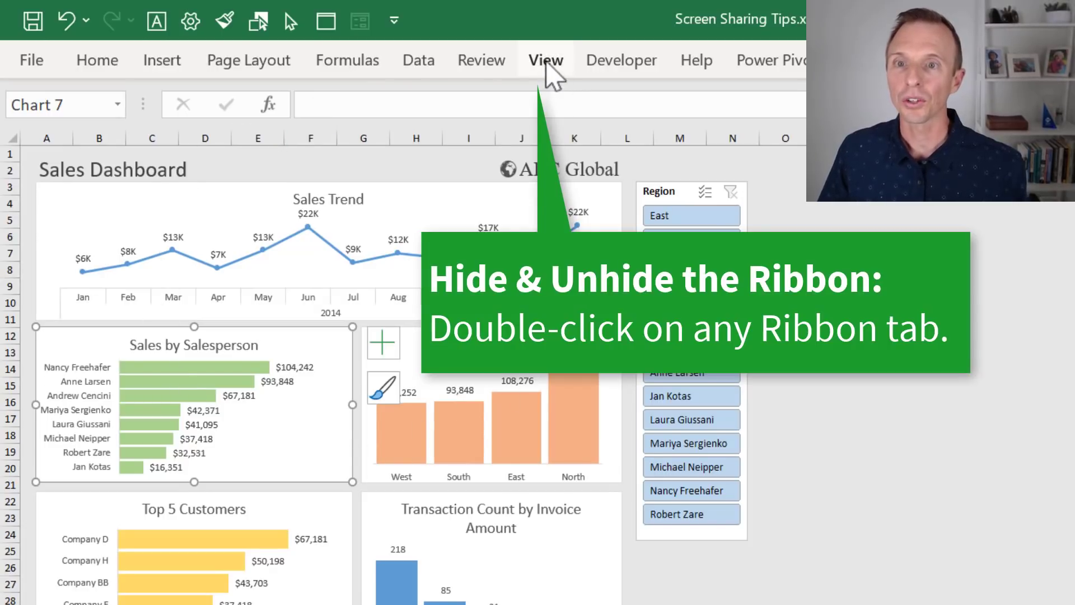
double_click(545, 59)
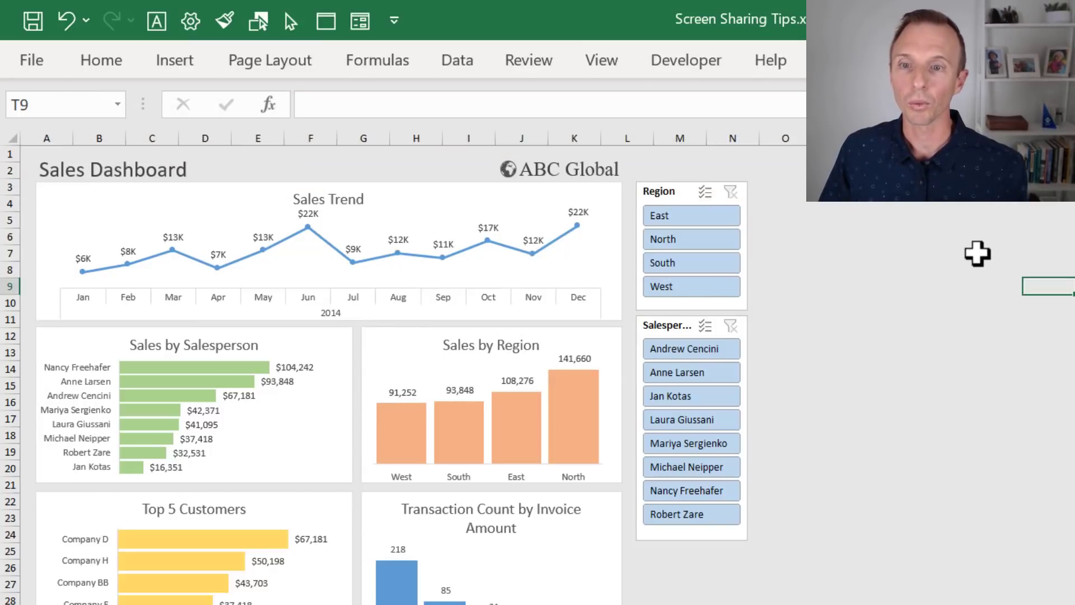
left_click(602, 59)
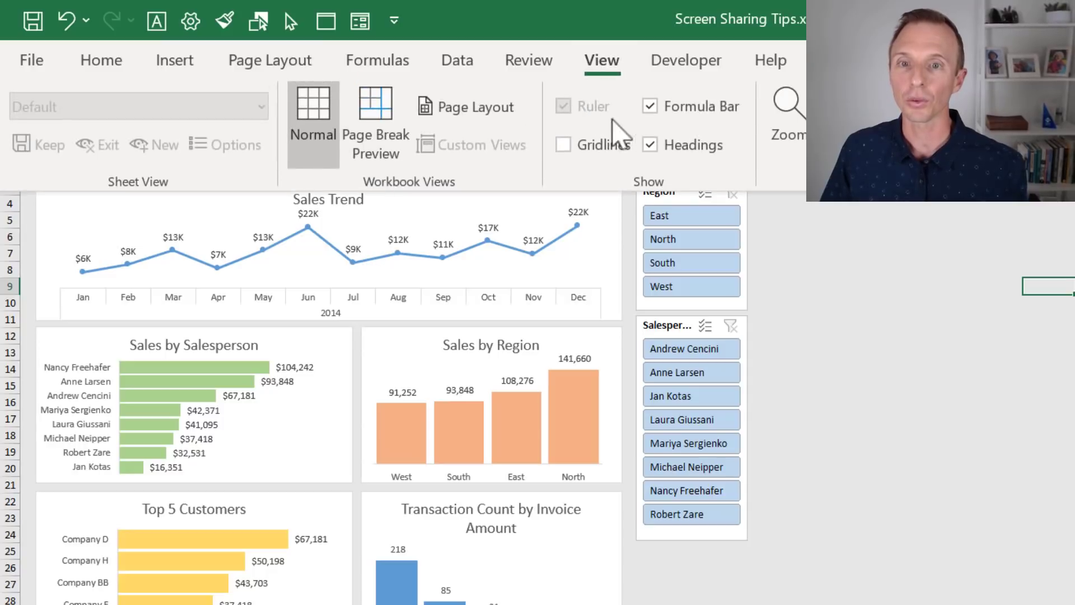
mouse_move(650, 145)
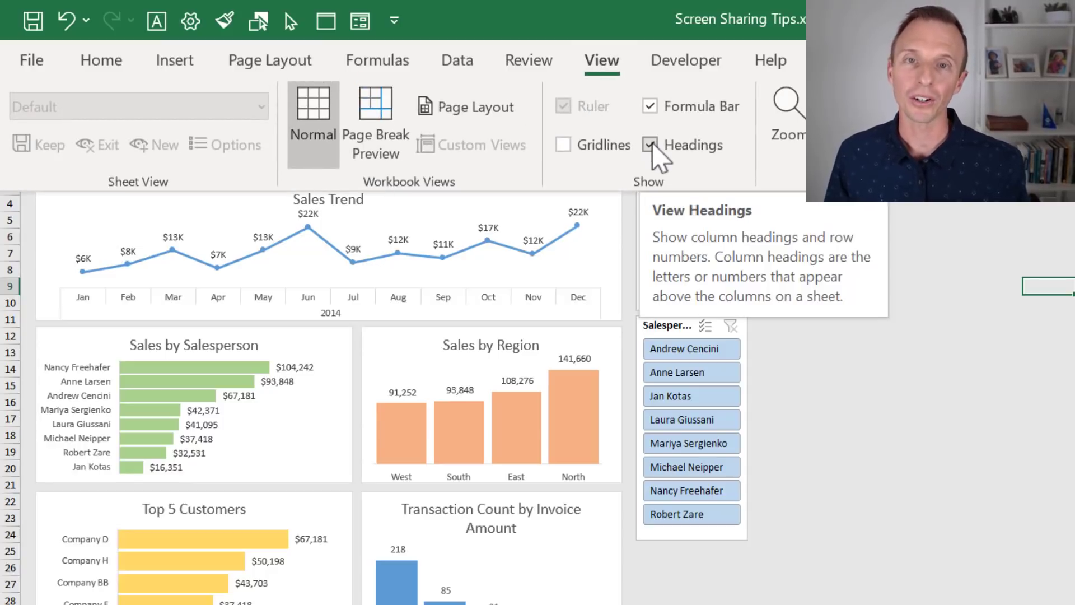
left_click(648, 145)
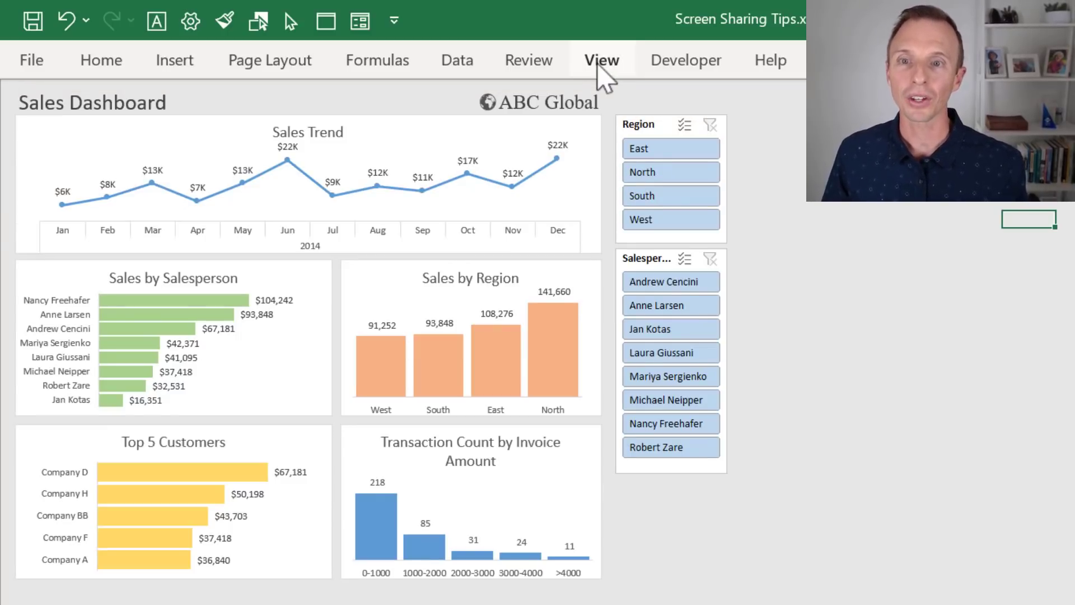
left_click(601, 60)
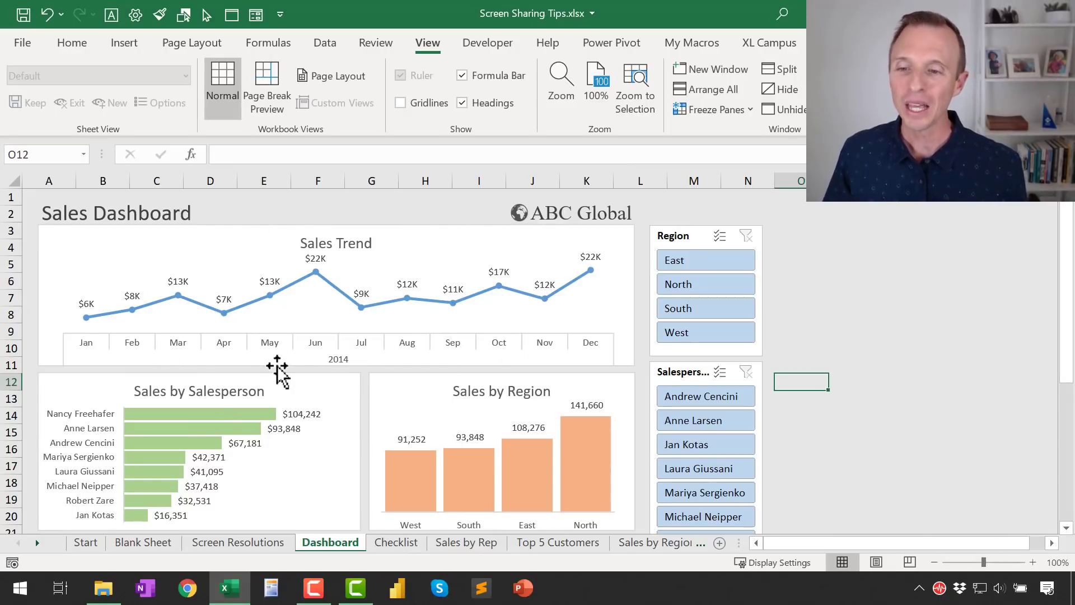
mouse_move(273, 361)
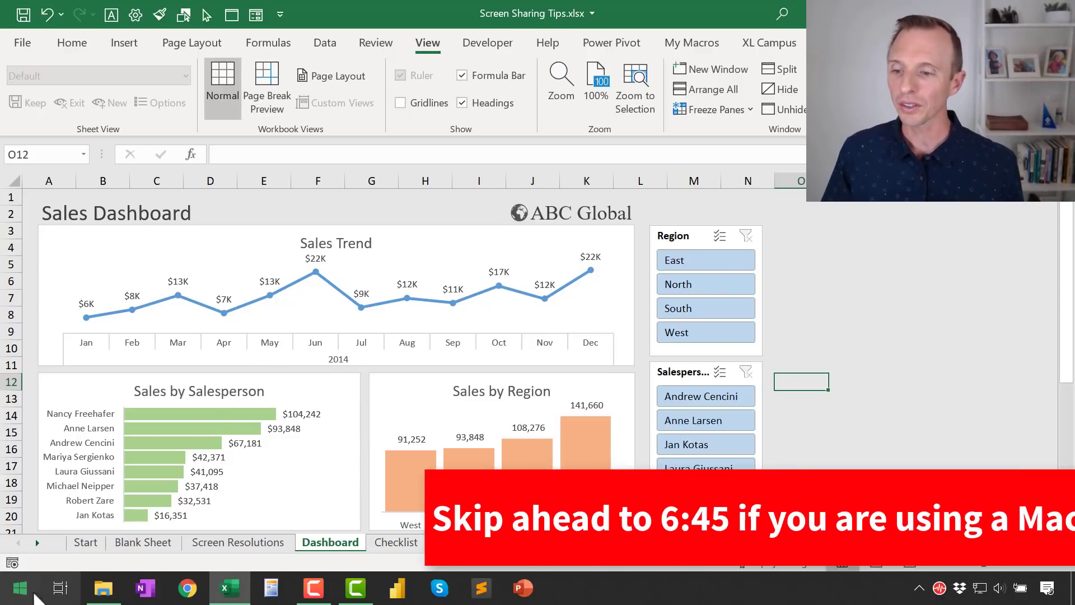
Set pointer speed just above slowest in Additional mouse options and save with OK.
left_click(19, 587)
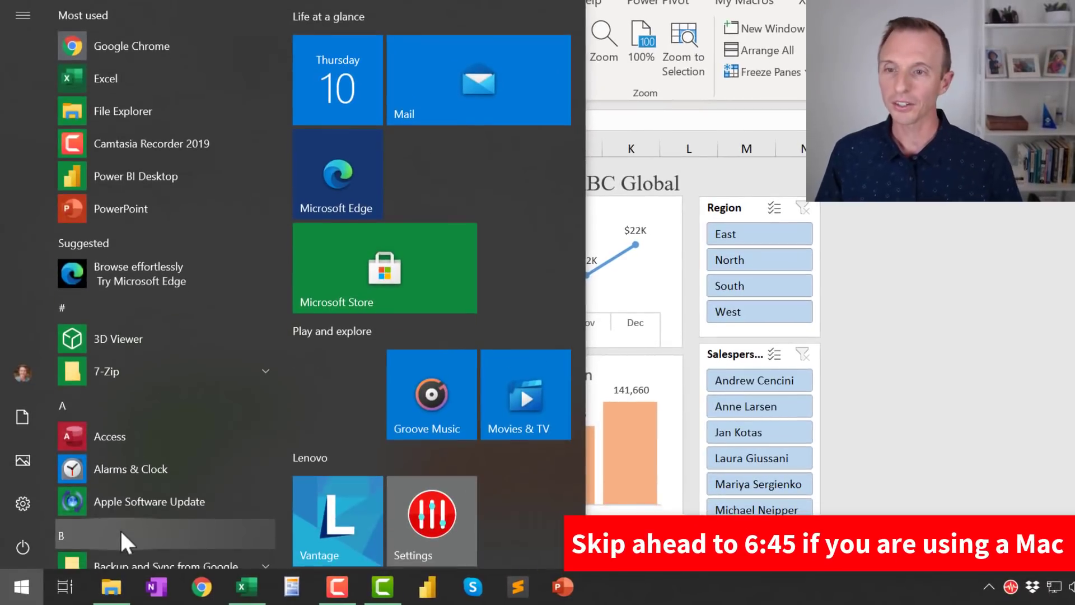
type("mouse")
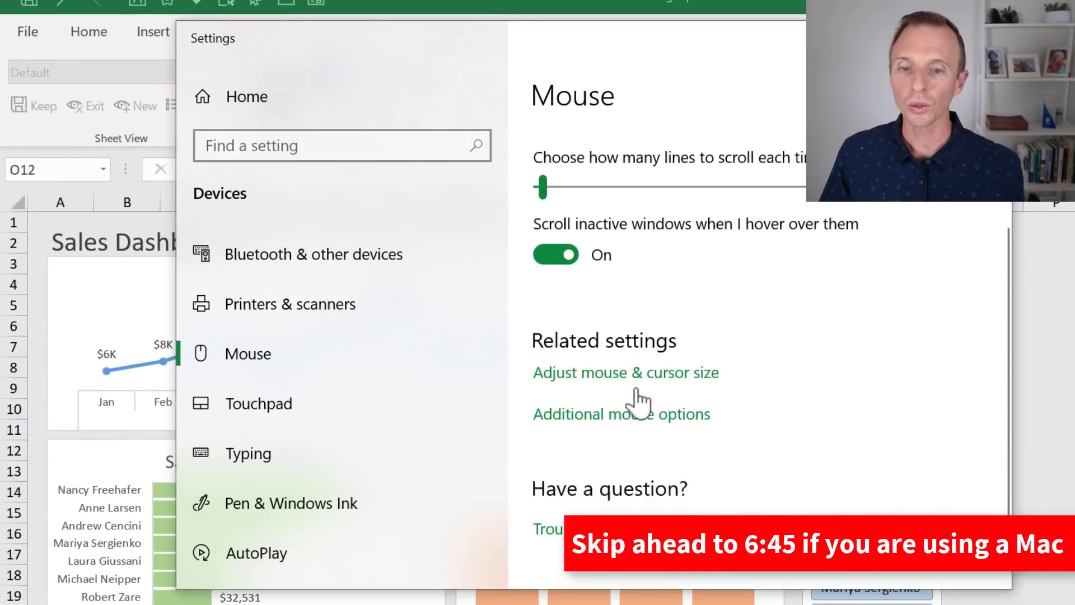
left_click(621, 414)
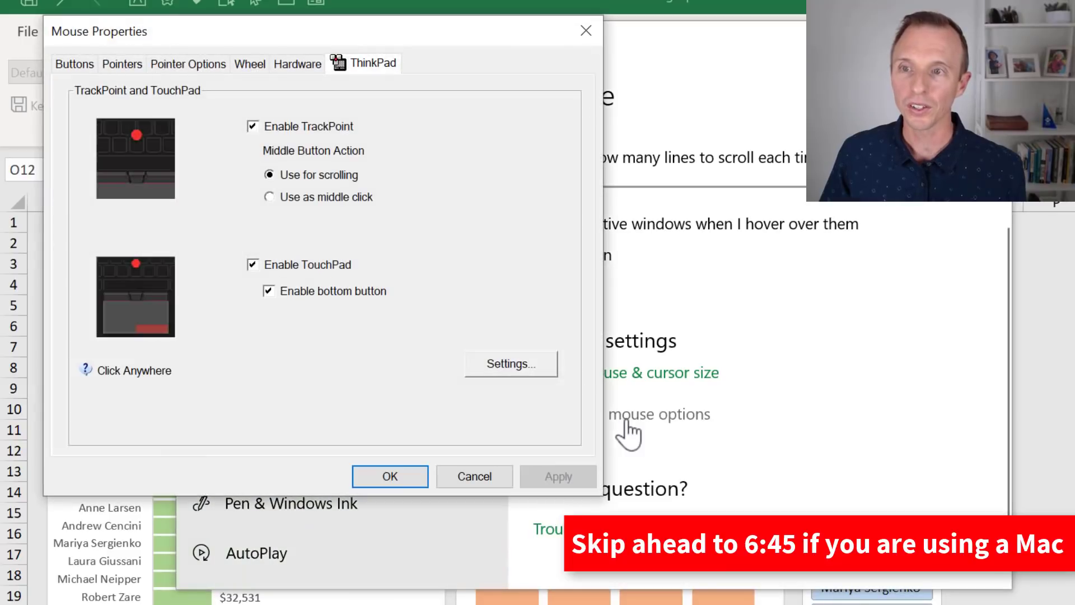
left_click(187, 64)
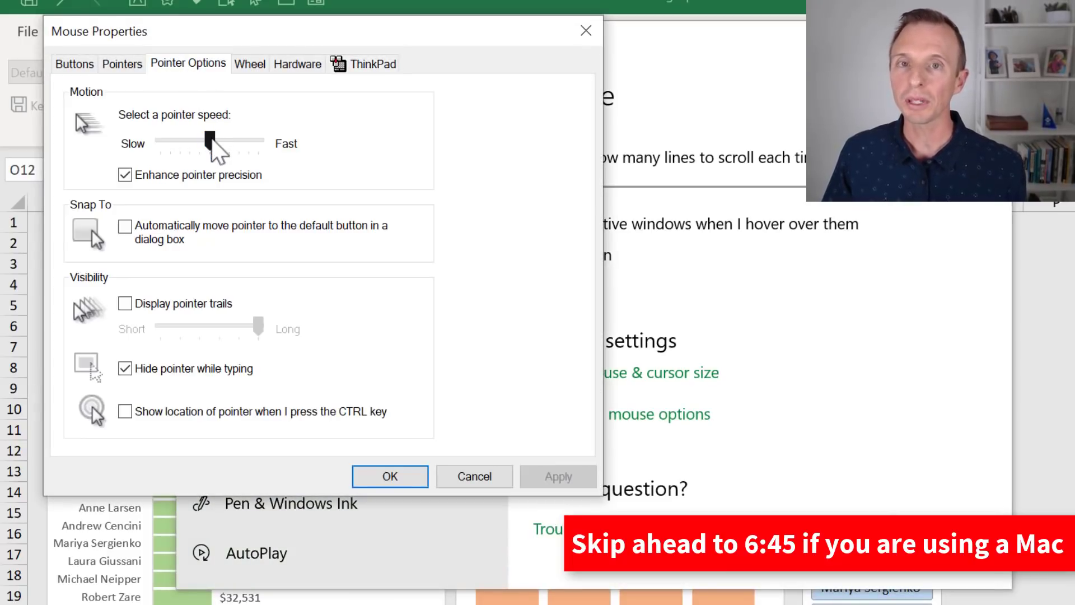
left_click_drag(203, 141, 165, 141)
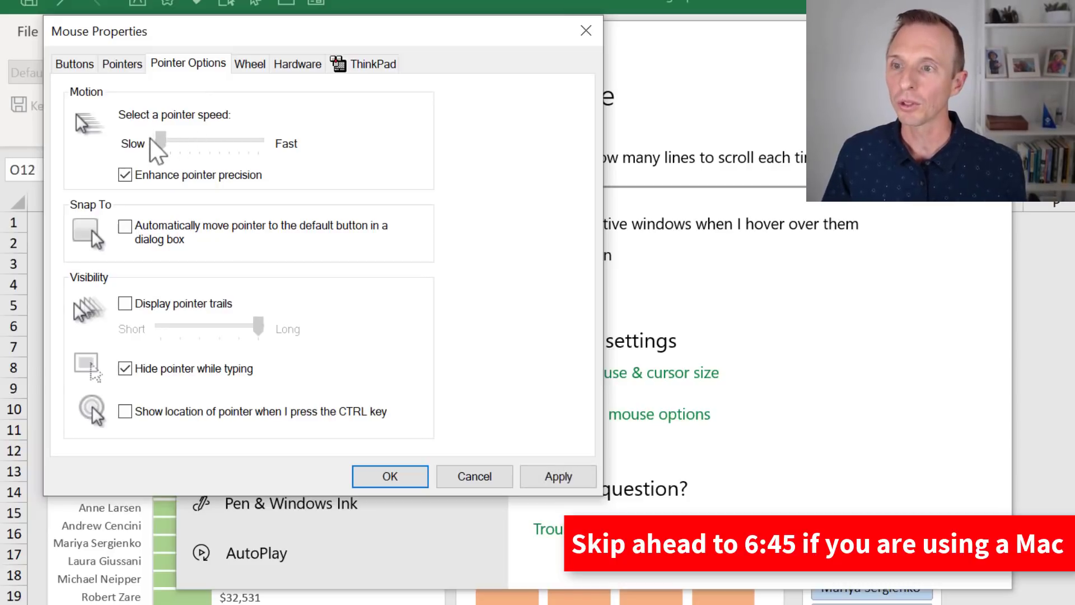
left_click_drag(161, 141, 162, 141)
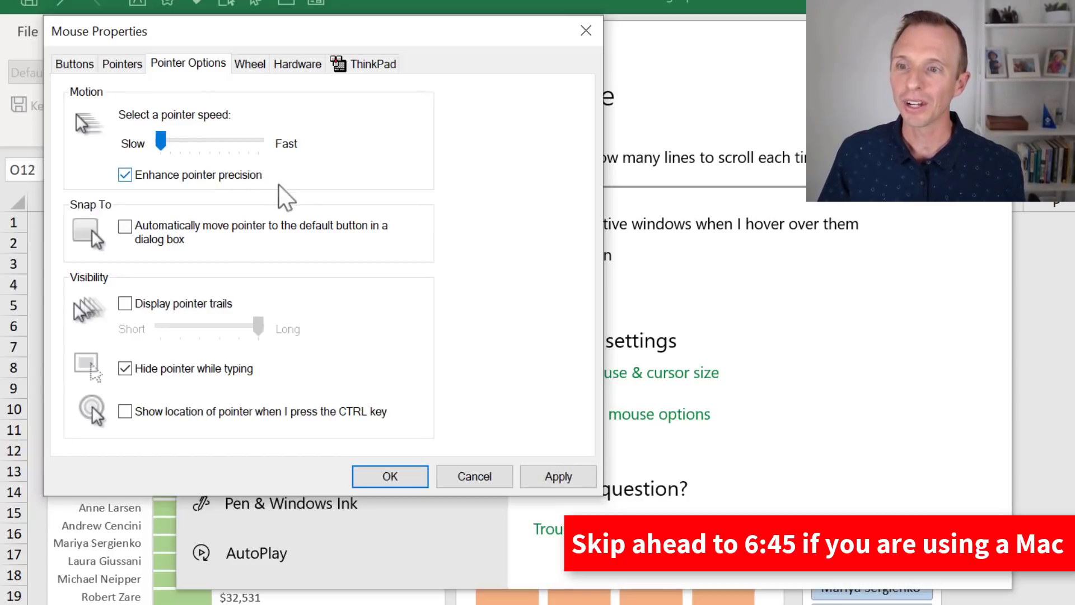
mouse_move(237, 175)
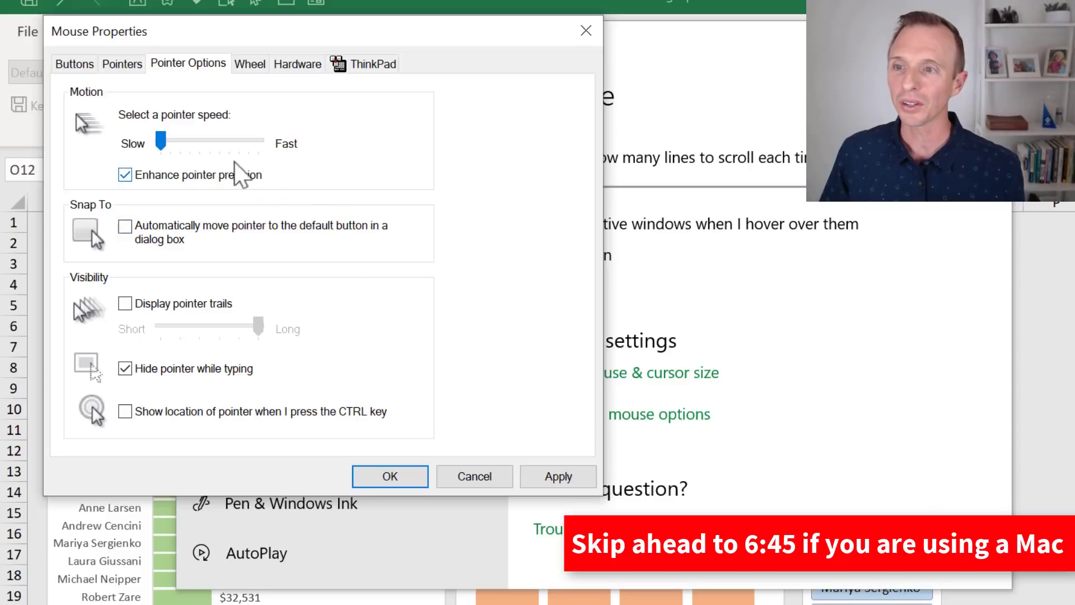
left_click_drag(162, 141, 159, 142)
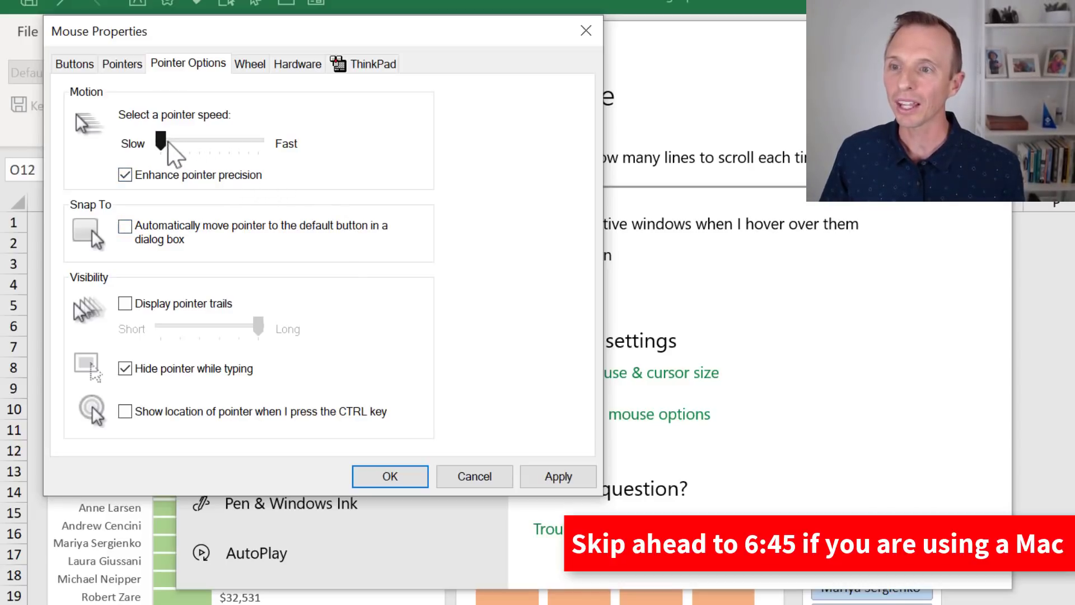
left_click_drag(159, 140, 178, 140)
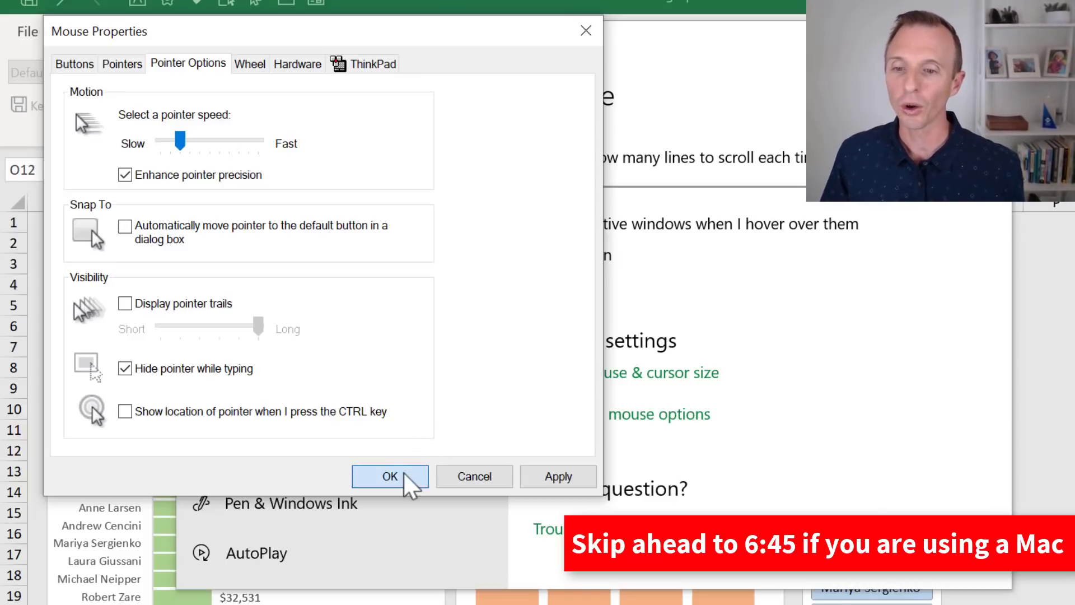
left_click(389, 477)
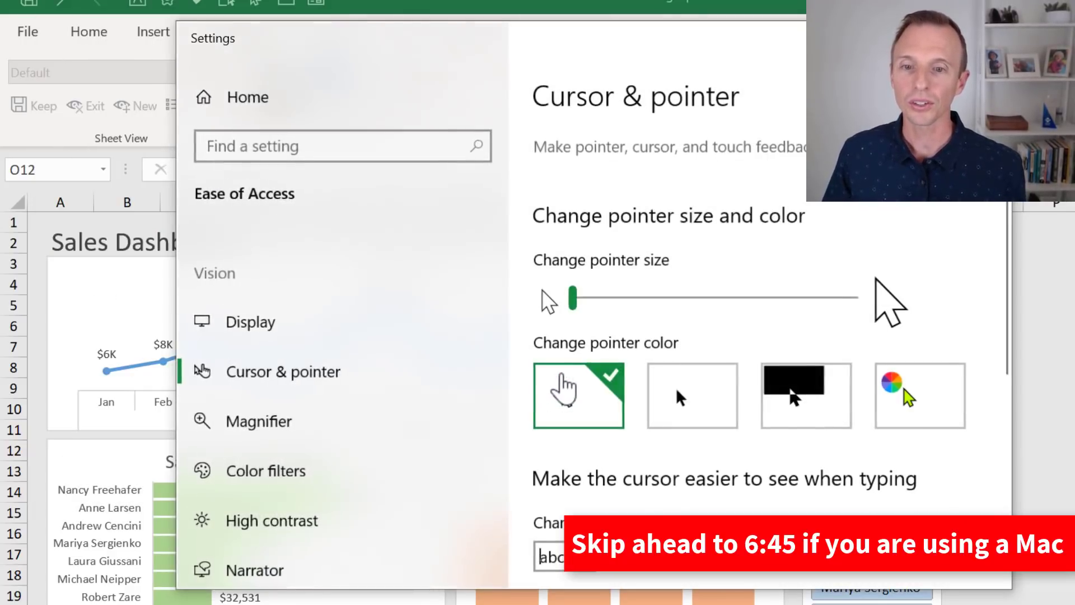
Drag the Change pointer size slider up to size 5.
left_click_drag(573, 297, 648, 297)
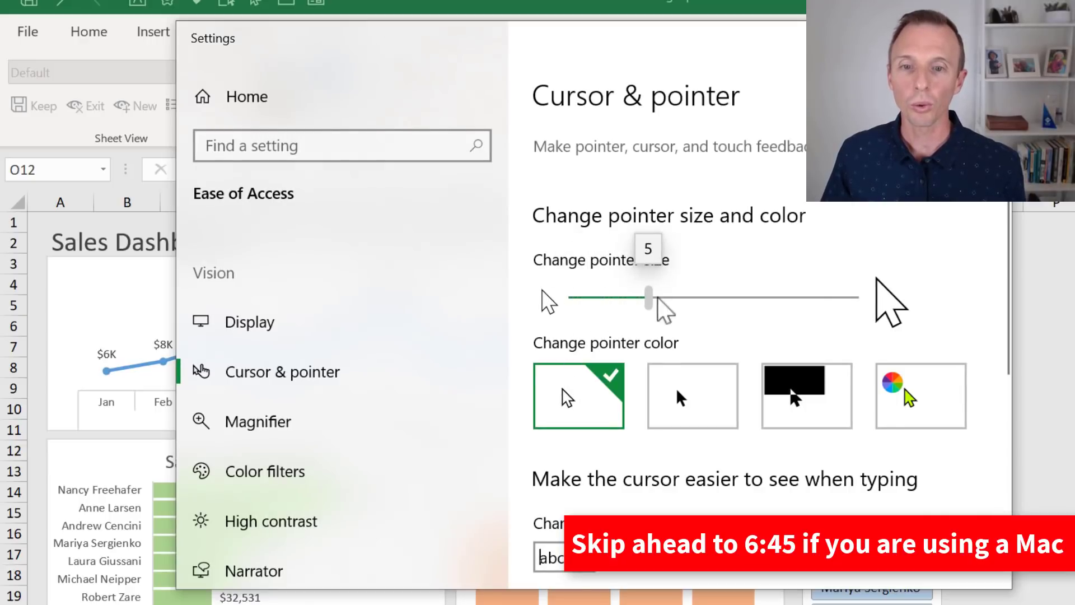
left_click_drag(647, 296, 816, 297)
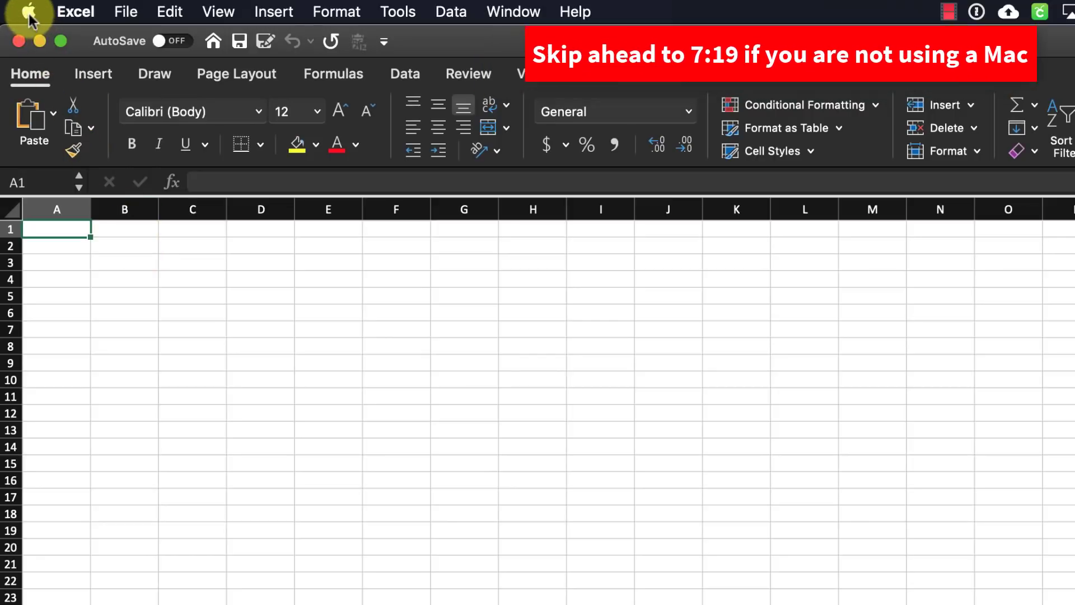
Lower the Mac mouse tracking speed in System Preferences.
left_click(29, 12)
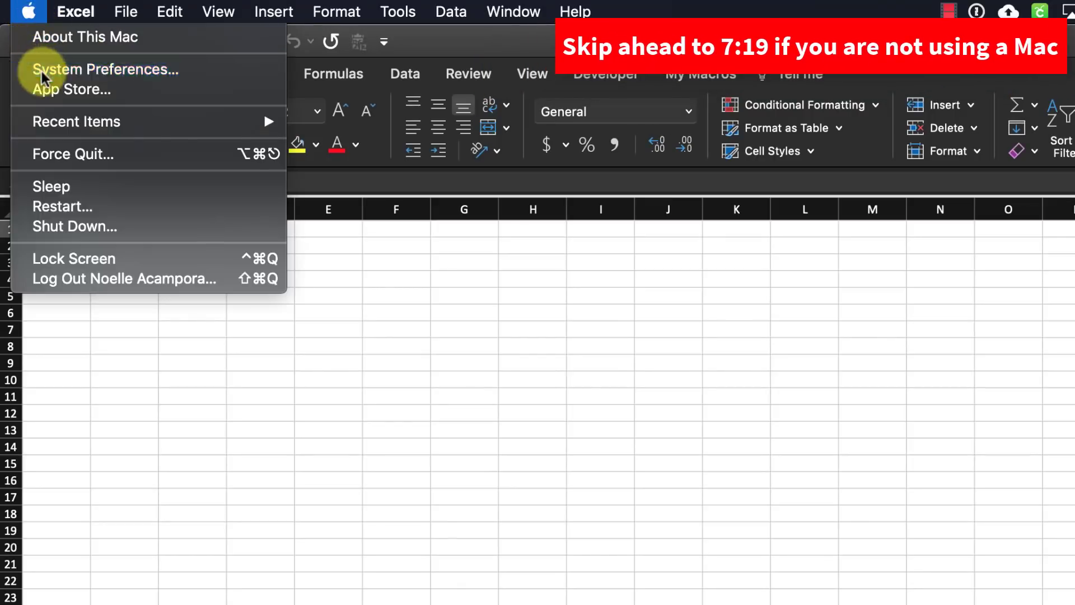
left_click(106, 69)
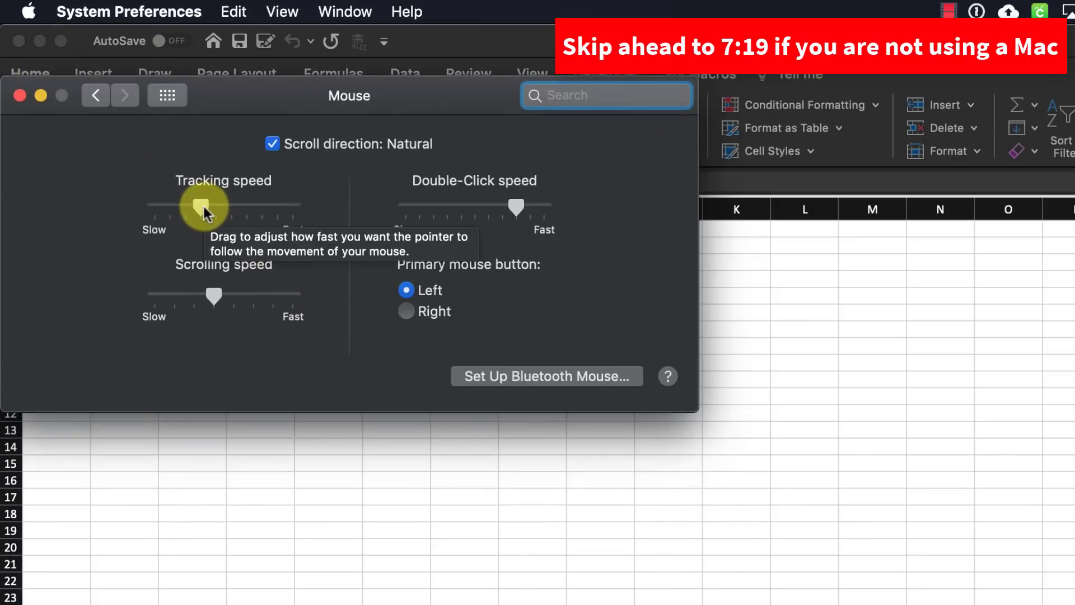
left_click_drag(205, 207, 167, 207)
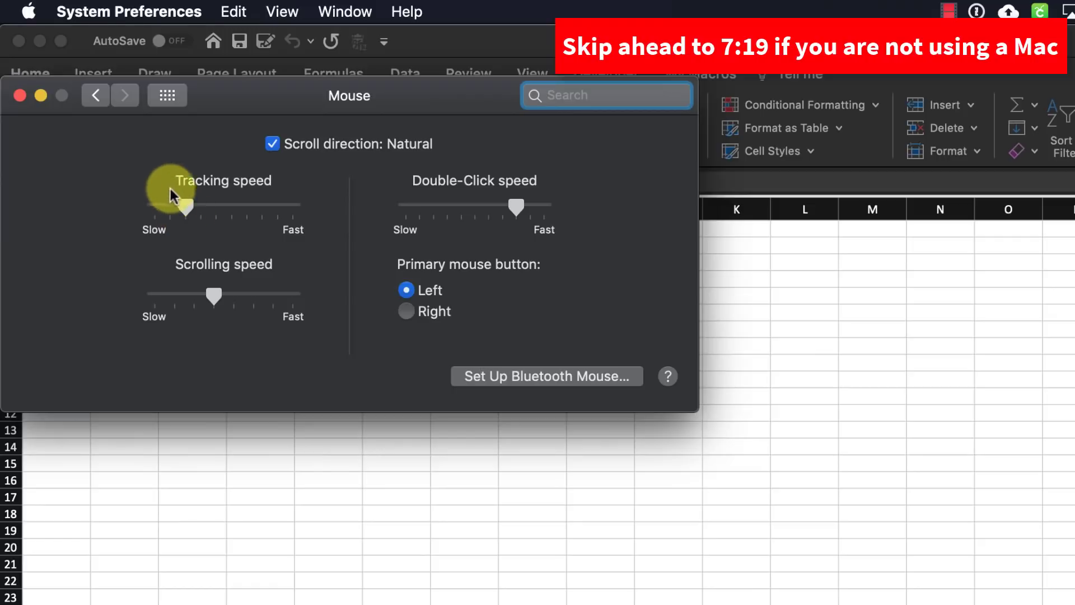
Enlarge the cursor to about midway in Accessibility Display settings.
left_click(95, 95)
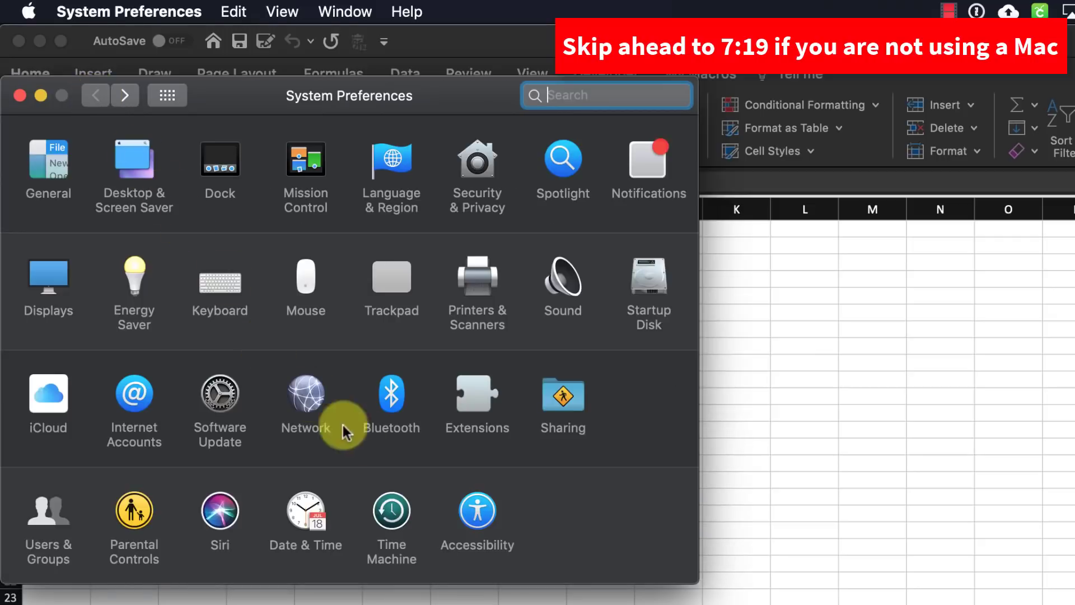
left_click(477, 511)
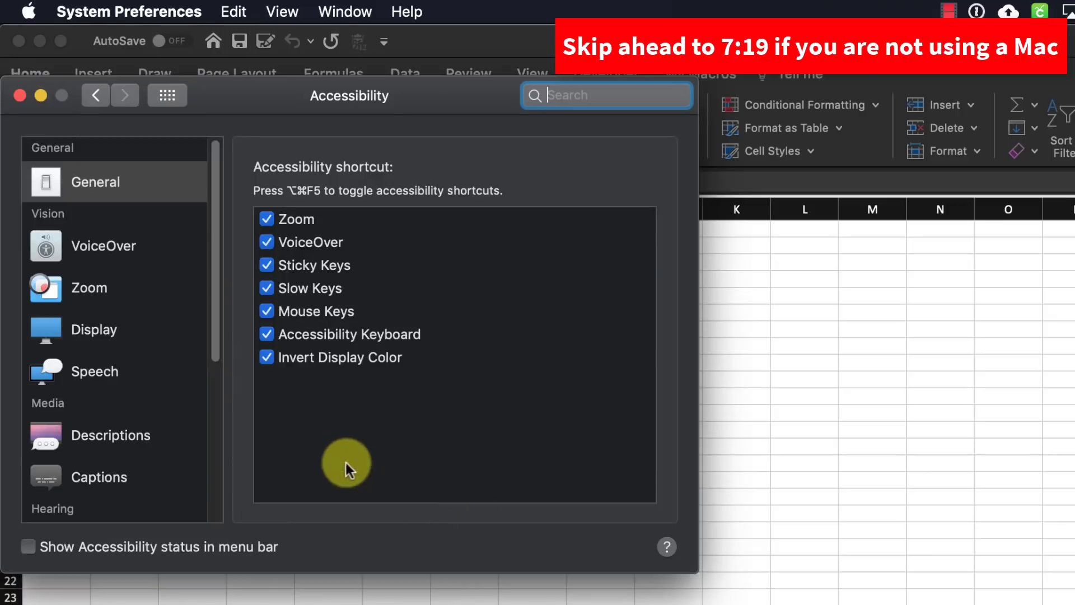
left_click(94, 329)
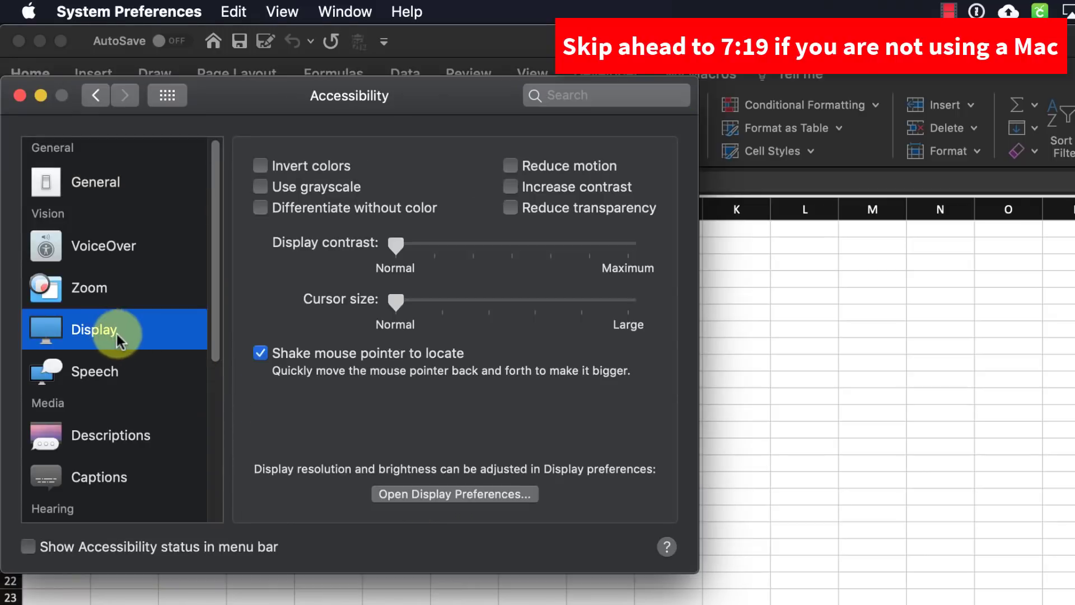
left_click_drag(396, 302, 476, 302)
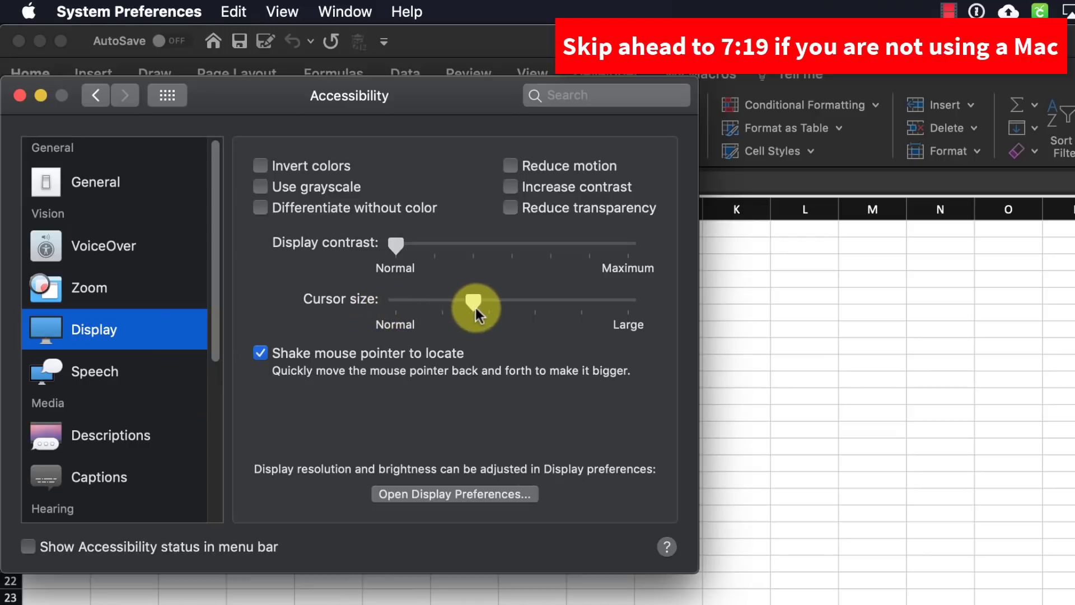
left_click_drag(476, 306, 578, 304)
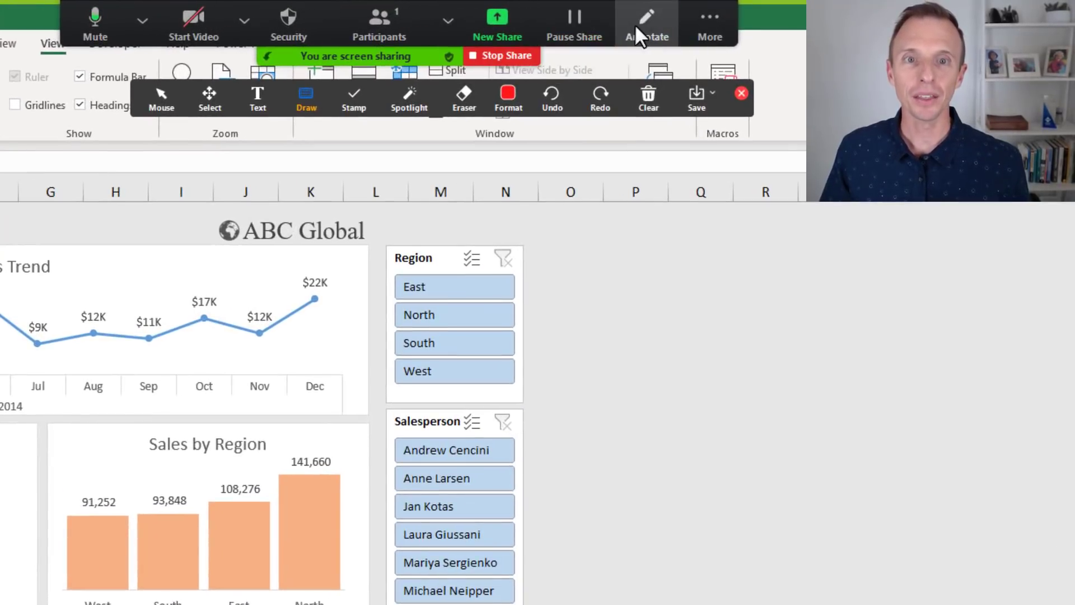
Mark April's $7K dip and box the Region slicer in Zoom, then undo the last mark.
left_click(354, 98)
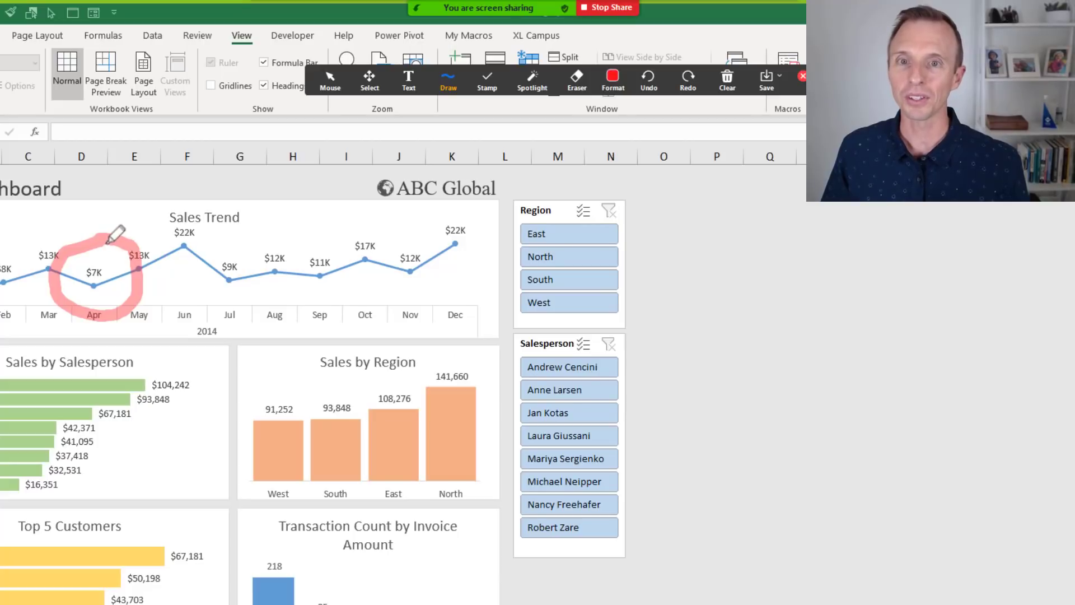
left_click(448, 72)
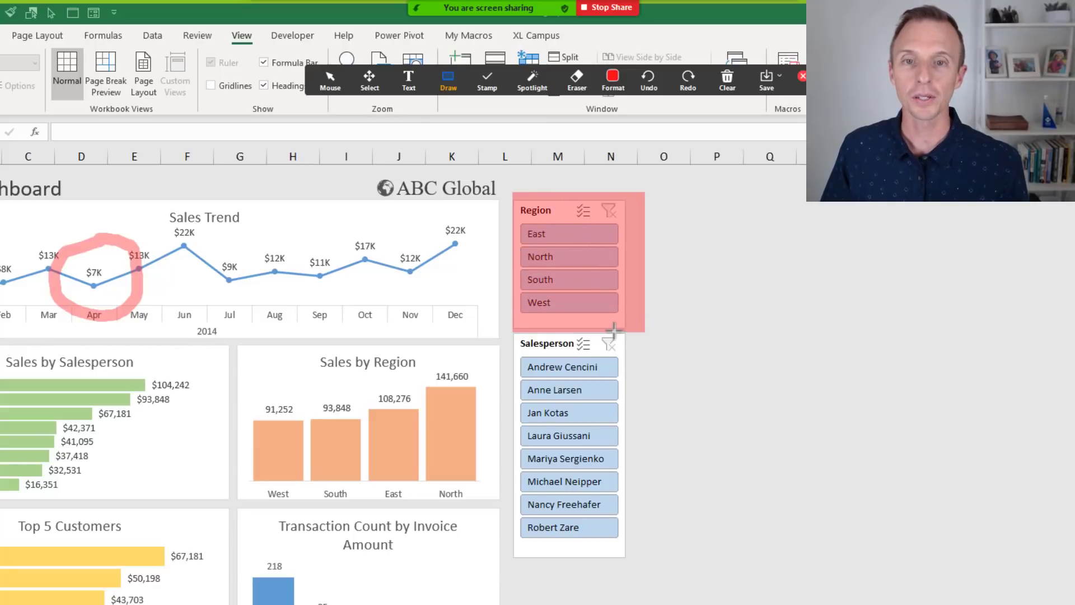
left_click(612, 75)
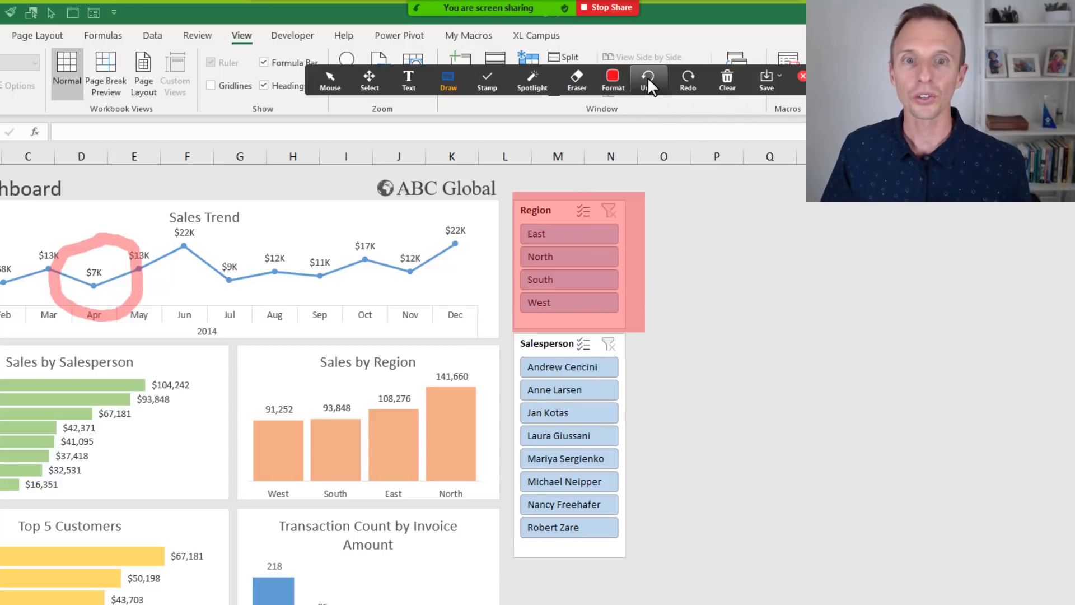
left_click(726, 77)
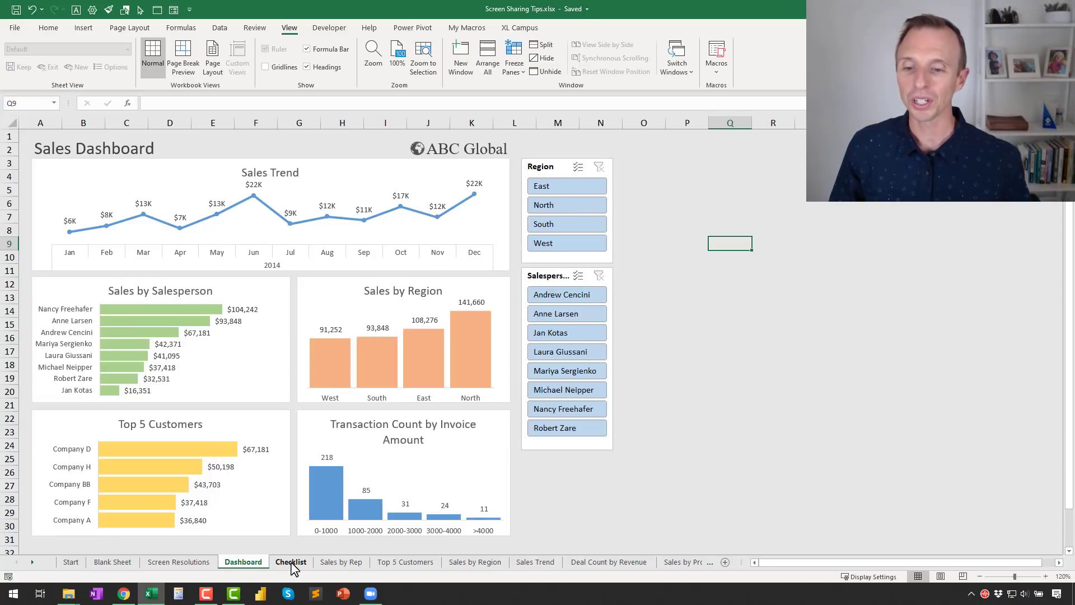
Open the Checklist sheet showing the screen-sharing checklist on scaling, distractions, mouse and annotations.
left_click(291, 561)
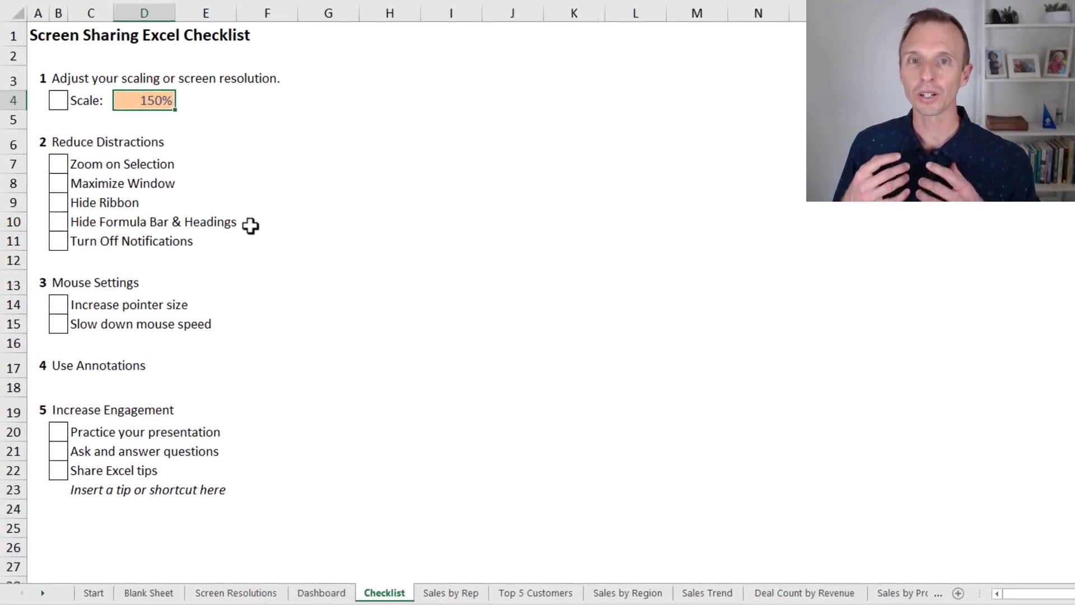